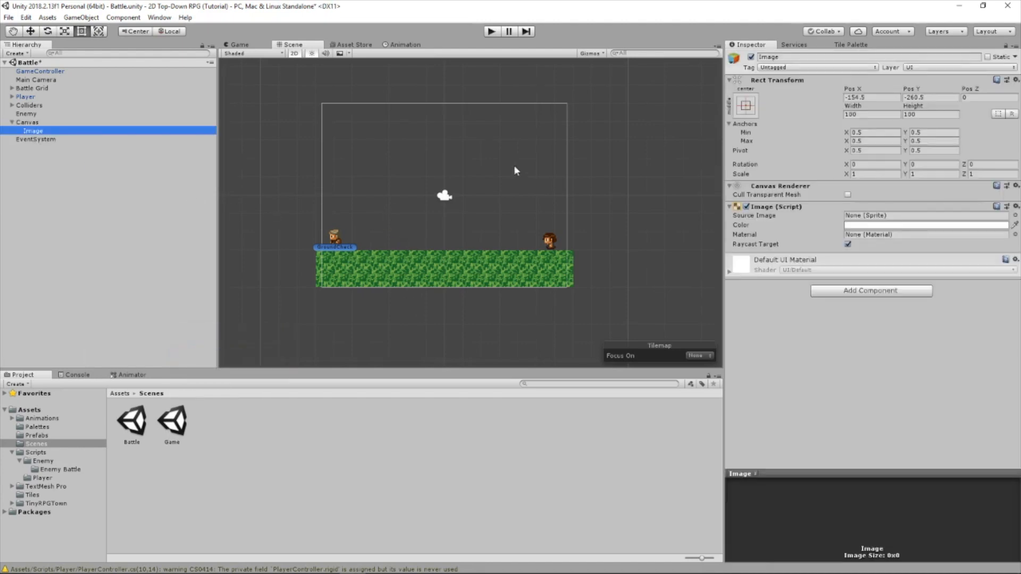
# Rename the image to 'Player Health Bar BG' and the canvas to 'Battle UI'.
pyautogui.doubleClick(768, 56)
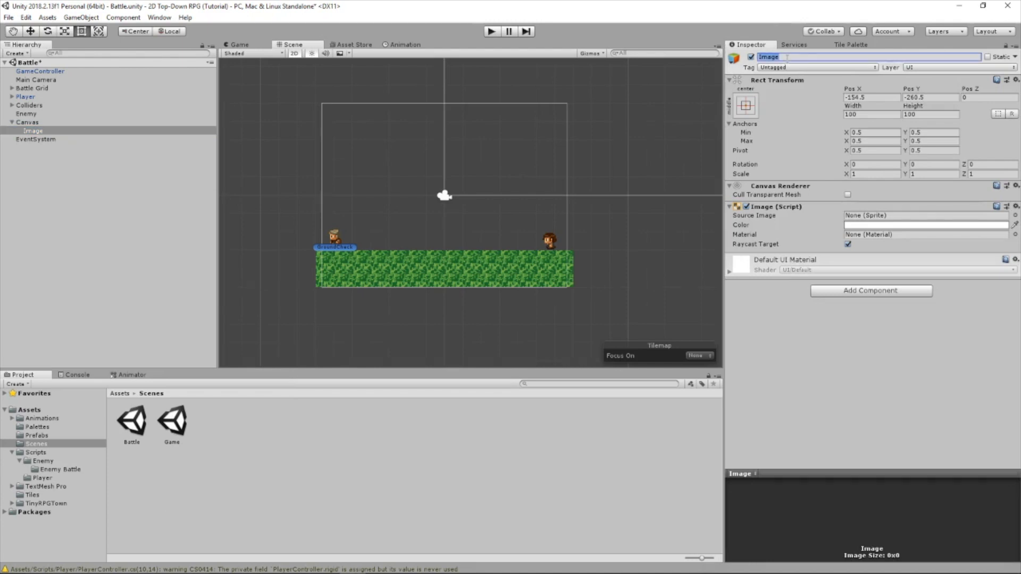
pyautogui.write('Player Health Bar BG')
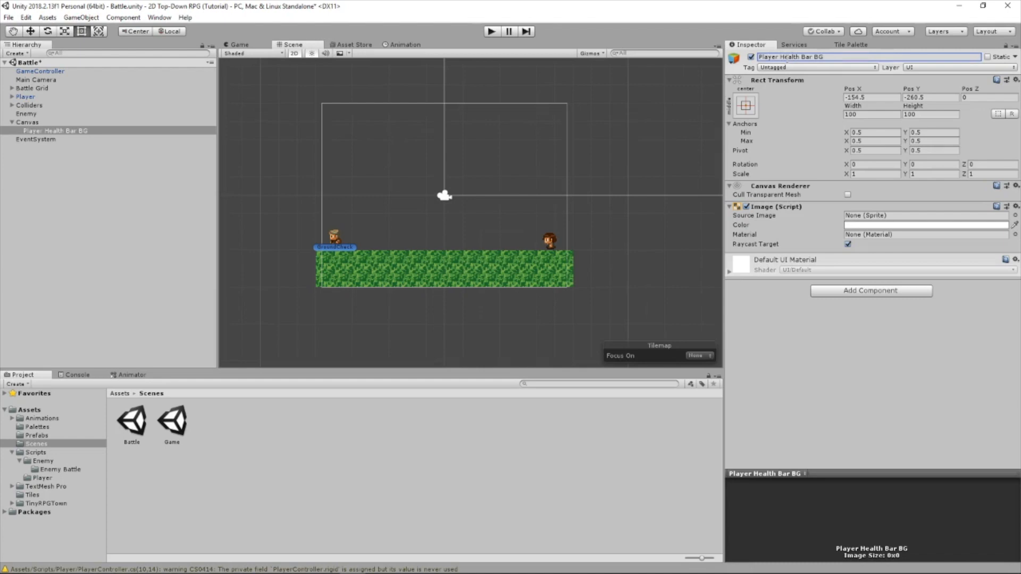
pyautogui.click(23, 122)
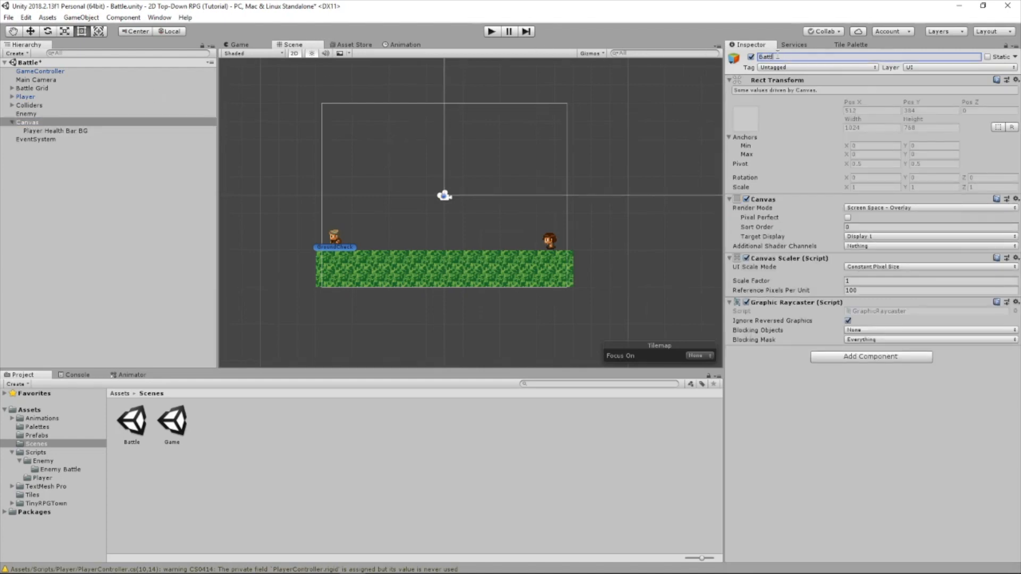
pyautogui.write('Battle UI')
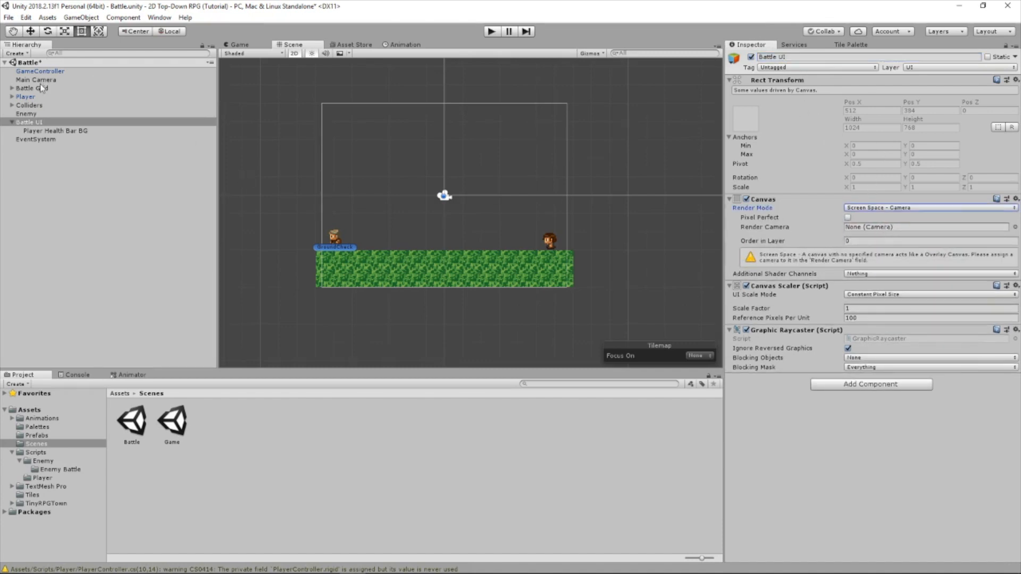
# Render the Battle UI canvas through Main Camera and scale it with screen size.
pyautogui.click(924, 227)
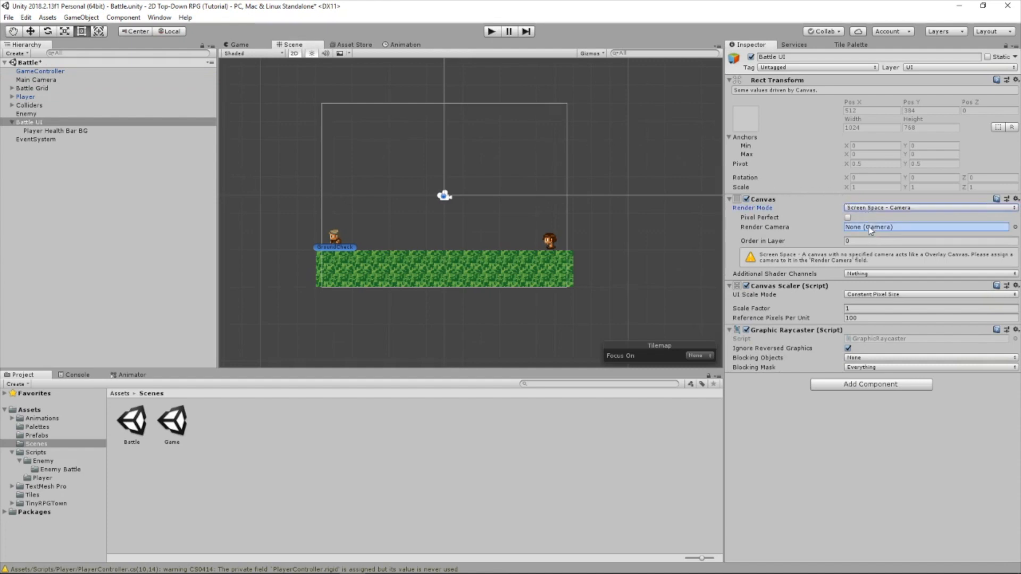
pyautogui.click(930, 227)
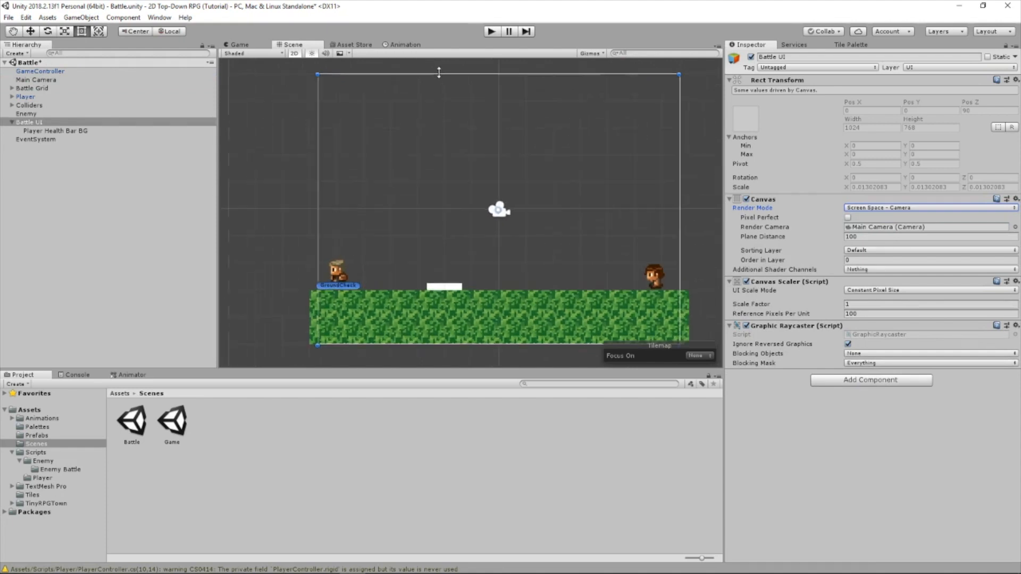
pyautogui.click(933, 291)
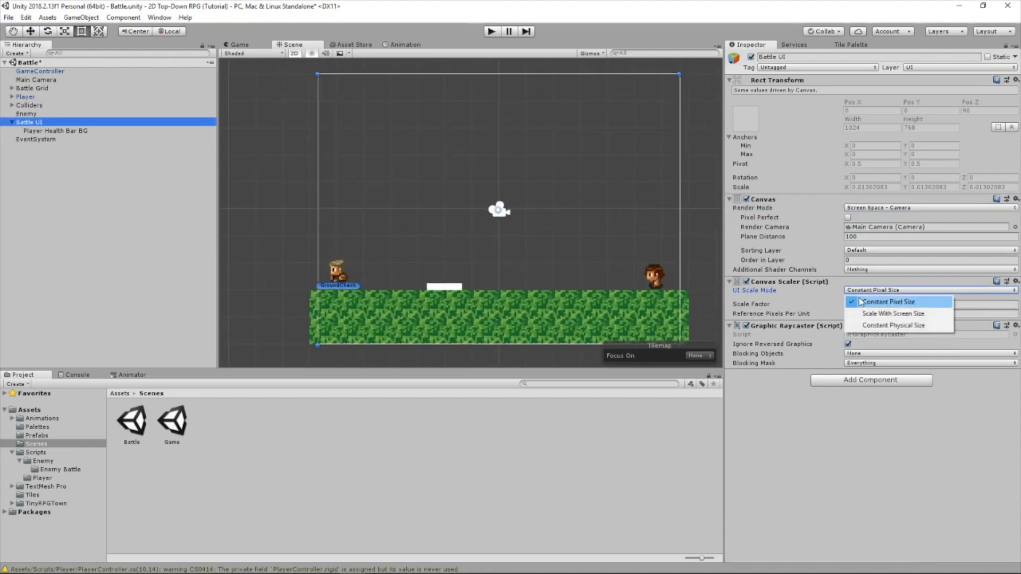
pyautogui.click(893, 313)
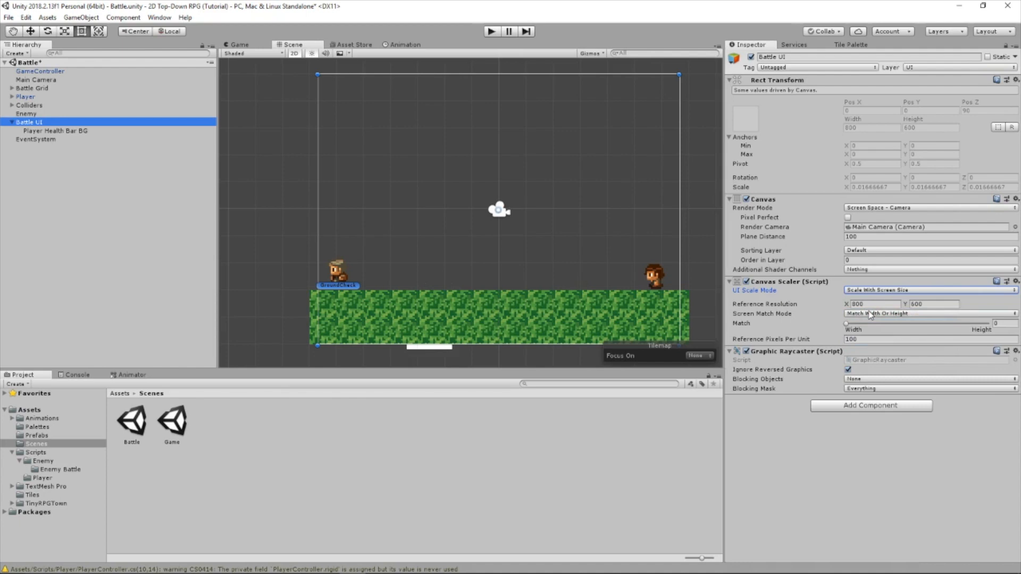
# Set the canvas reference resolution width to 1924, previewing the Game view.
pyautogui.click(872, 303)
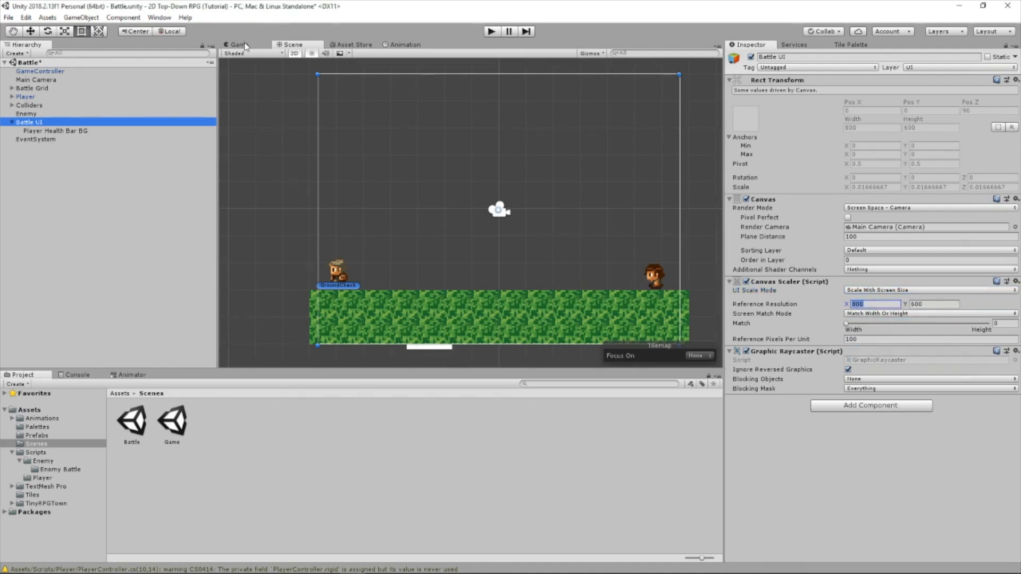
pyautogui.click(240, 44)
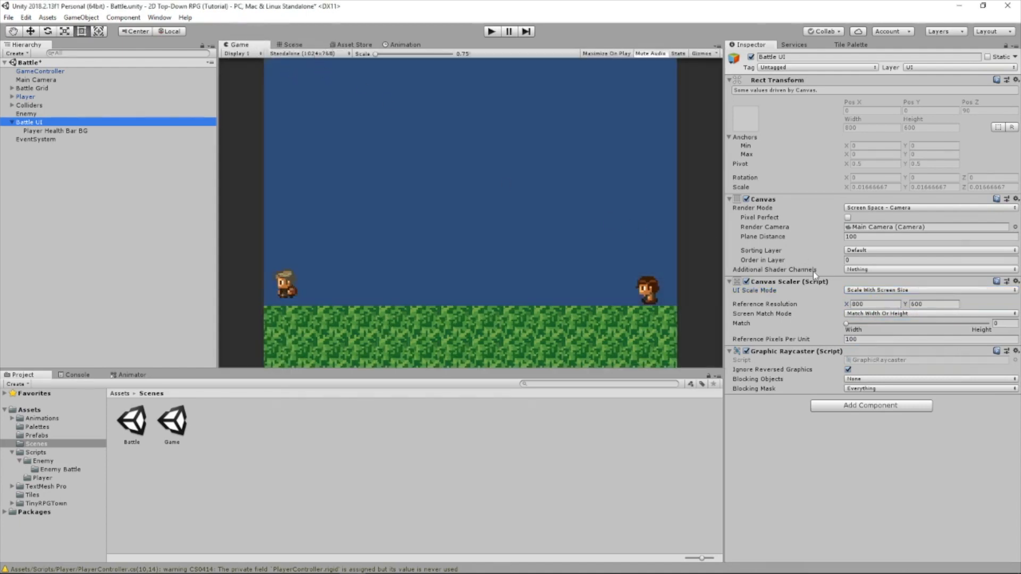
pyautogui.click(872, 305)
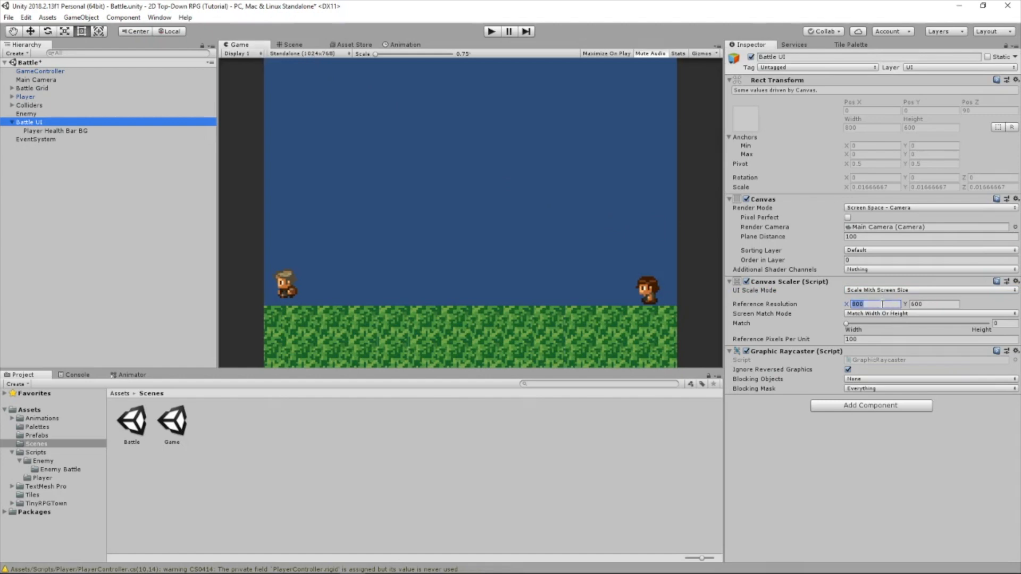
pyautogui.write('1924')
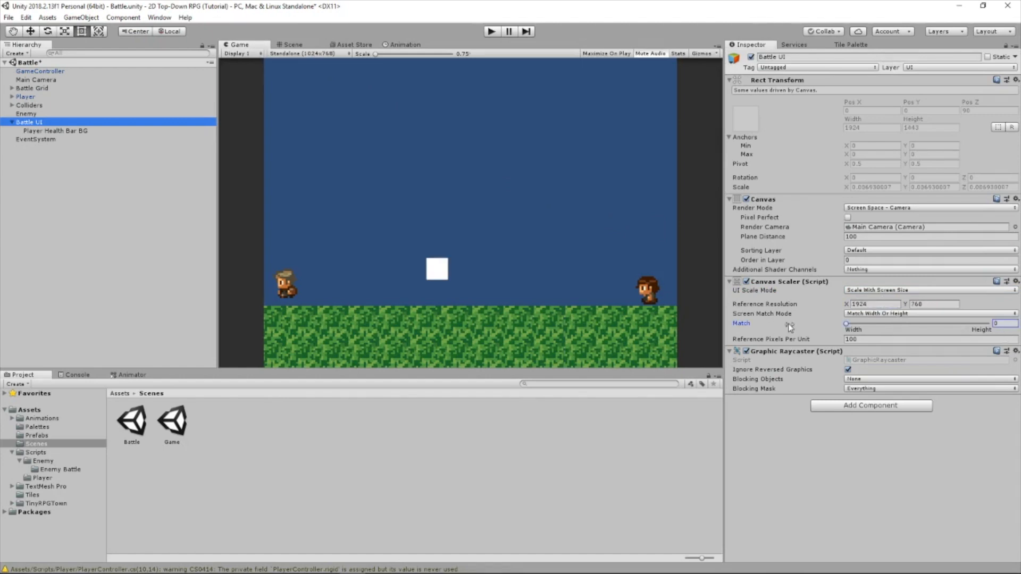
pyautogui.moveTo(287, 74)
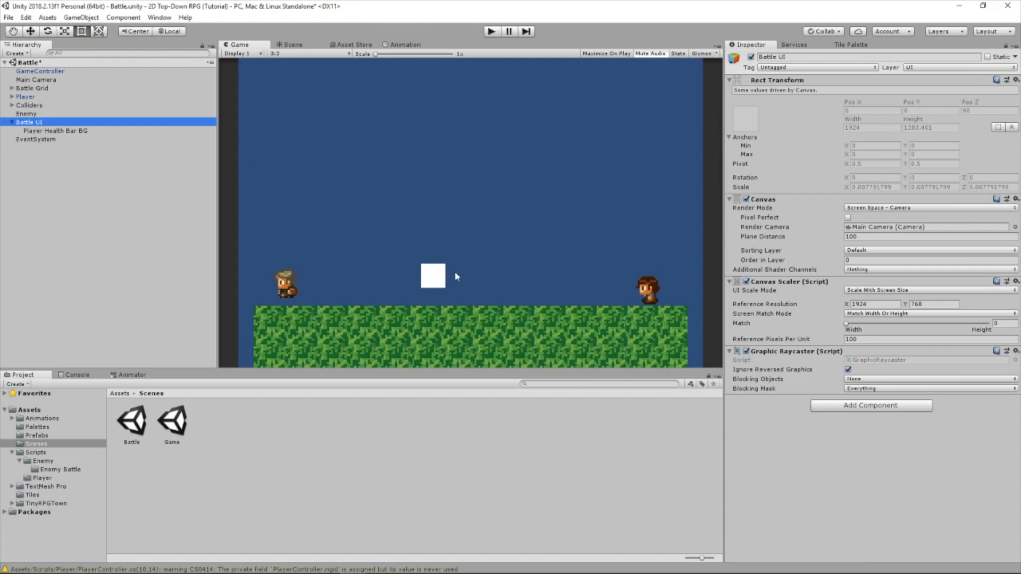
pyautogui.moveTo(378, 55)
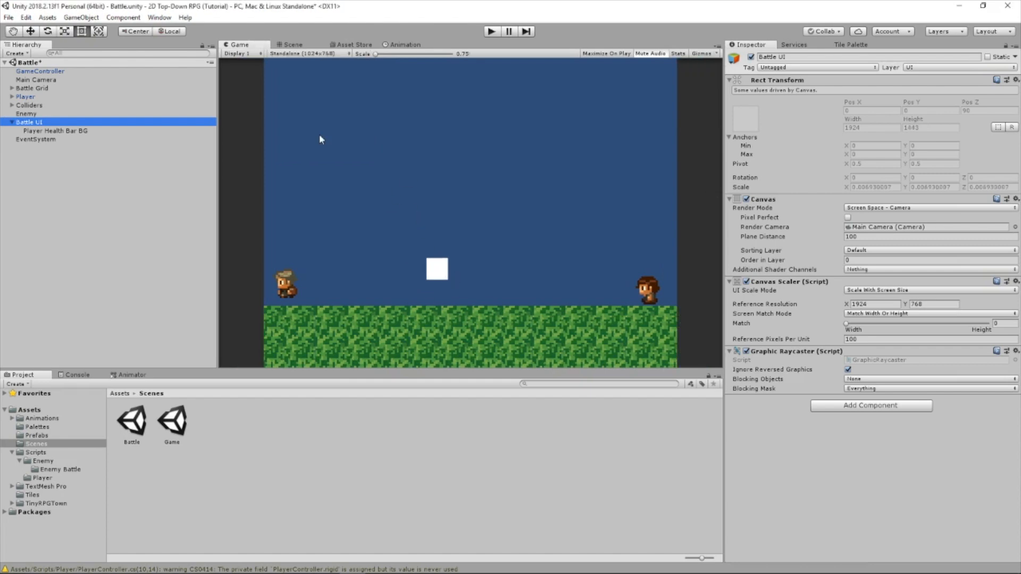
# Add a child image named PlayerHealthBar under Player Health Bar BG.
pyautogui.rightClick(56, 130)
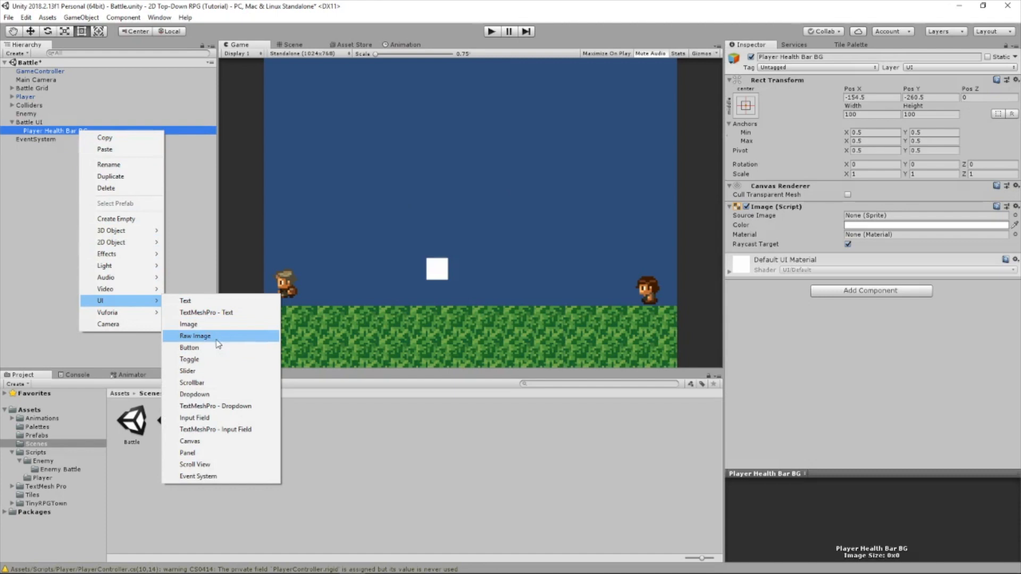
pyautogui.click(188, 324)
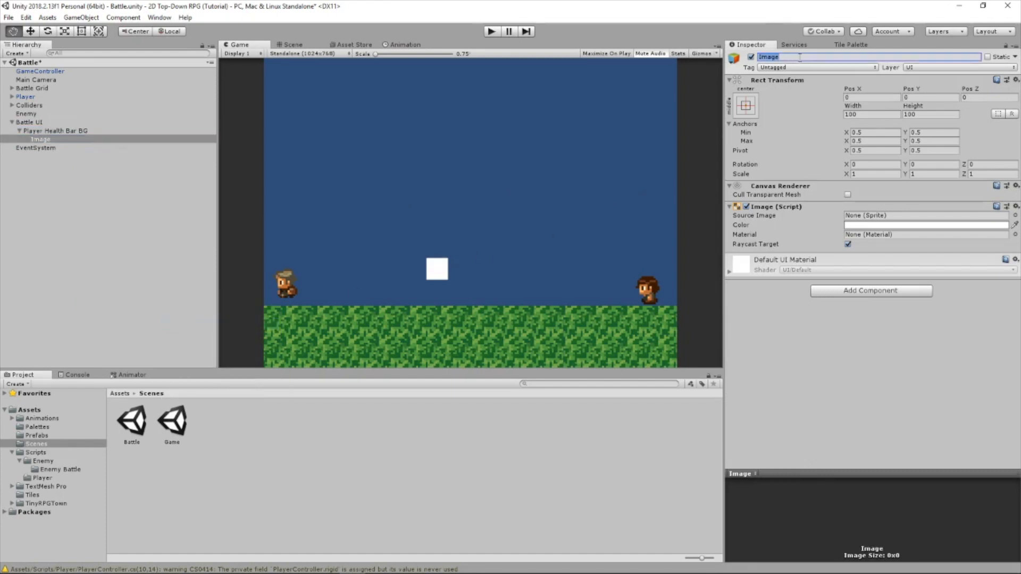
pyautogui.write('Pla')
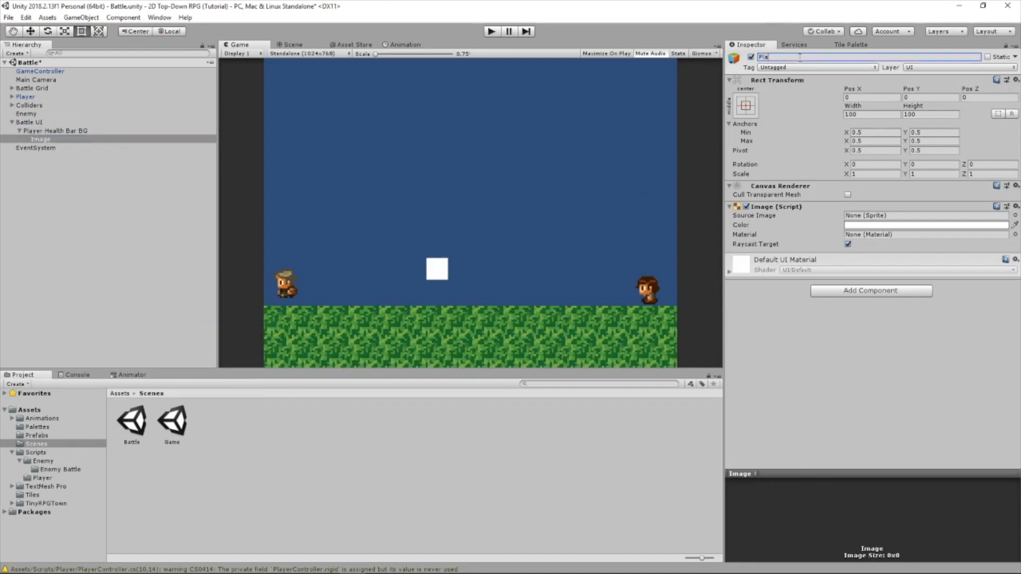
pyautogui.write('PlayerHealthBar')
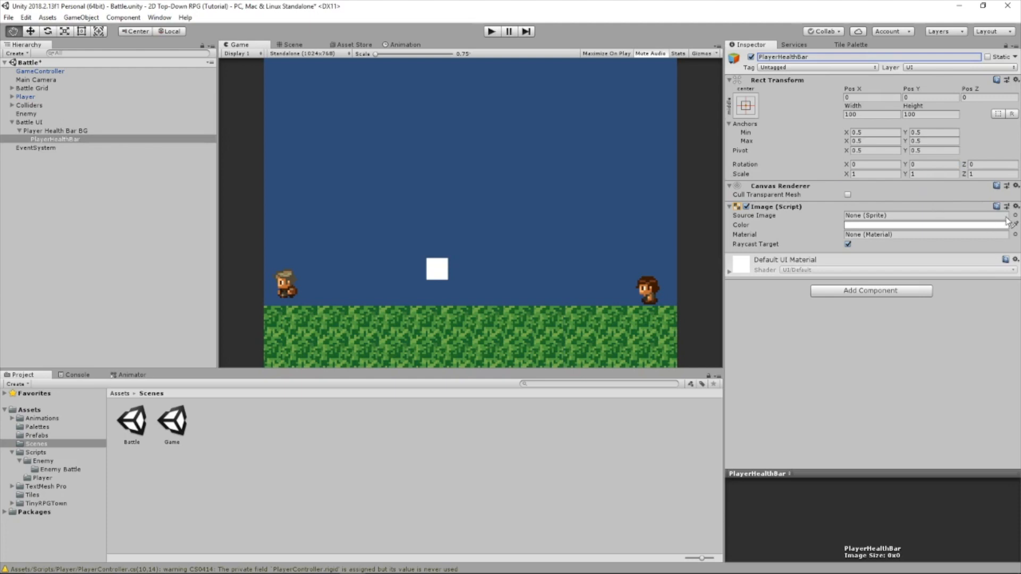
# Give PlayerHealthBar the InputFieldBackground sprite and a bright green colour.
pyautogui.click(1014, 216)
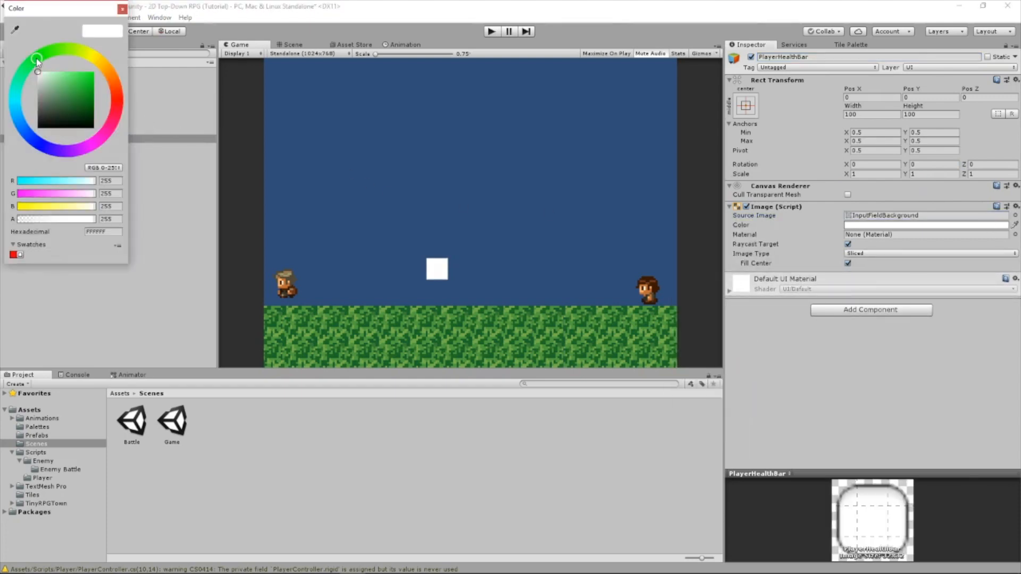
pyautogui.click(39, 57)
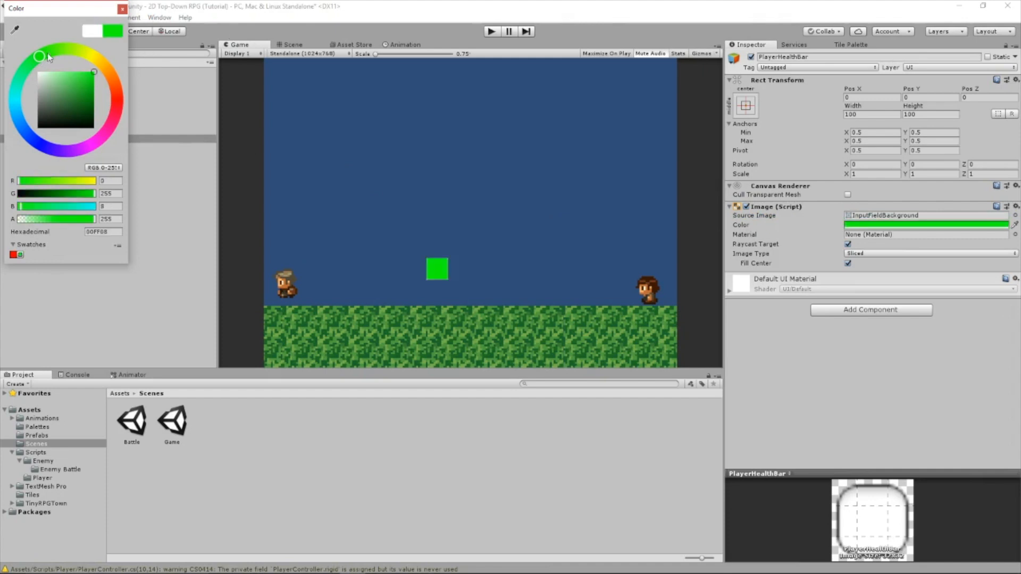
pyautogui.click(119, 9)
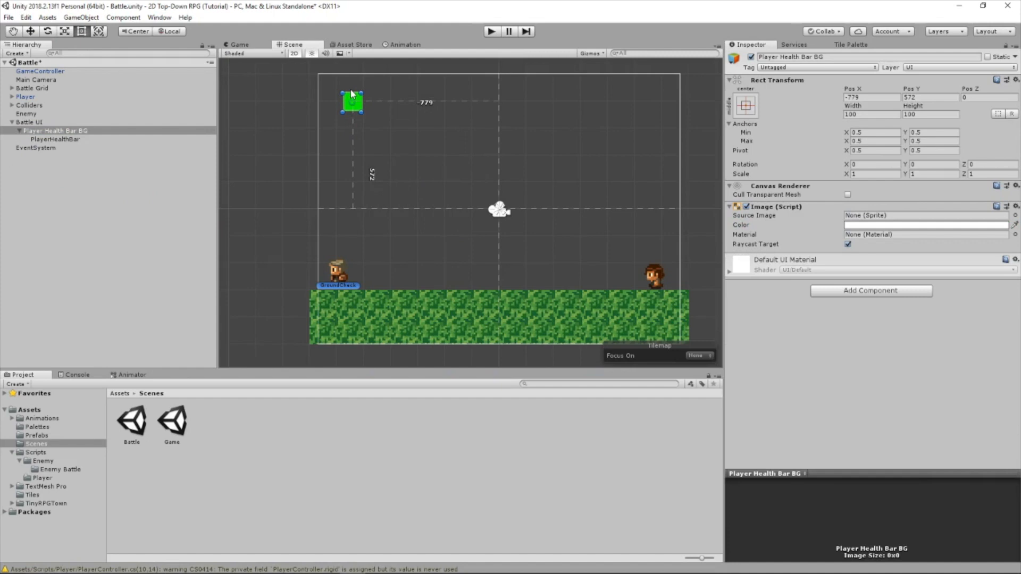
# Move Player Health Bar BG to the top-left, widen it, and check it in Game view.
pyautogui.moveTo(351, 101); pyautogui.dragTo(337, 87)
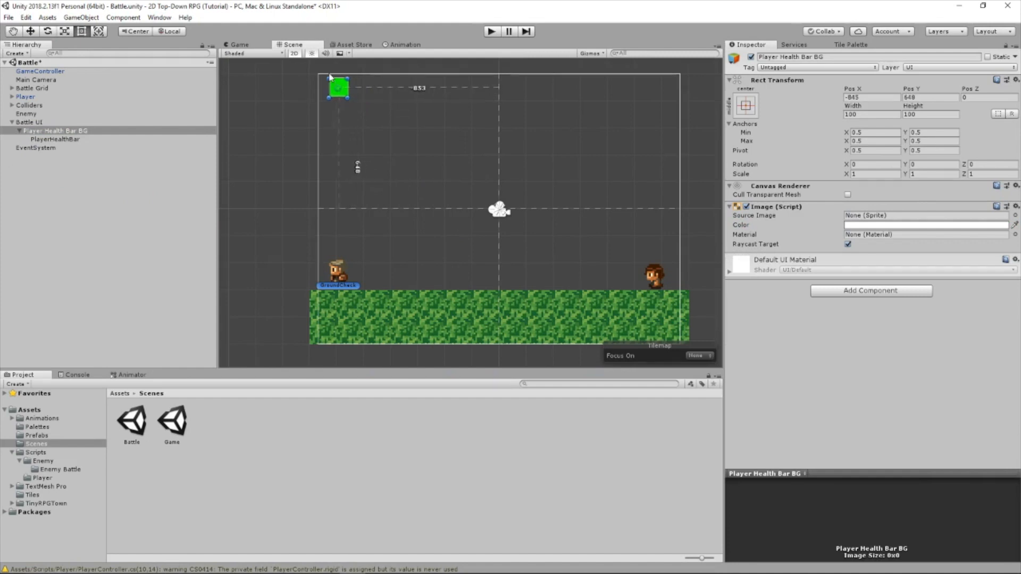
pyautogui.moveTo(337, 88); pyautogui.dragTo(331, 85)
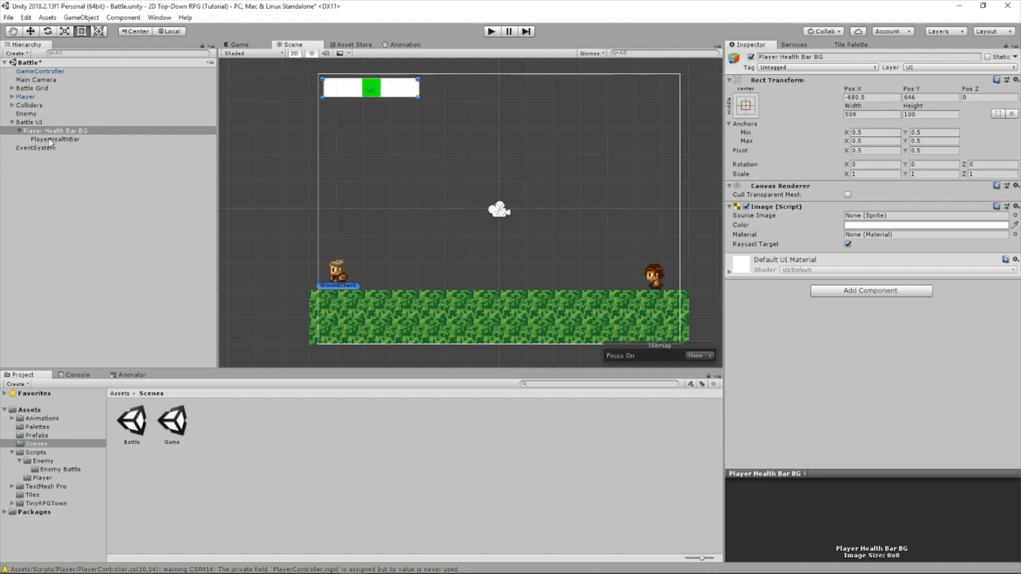
pyautogui.click(52, 138)
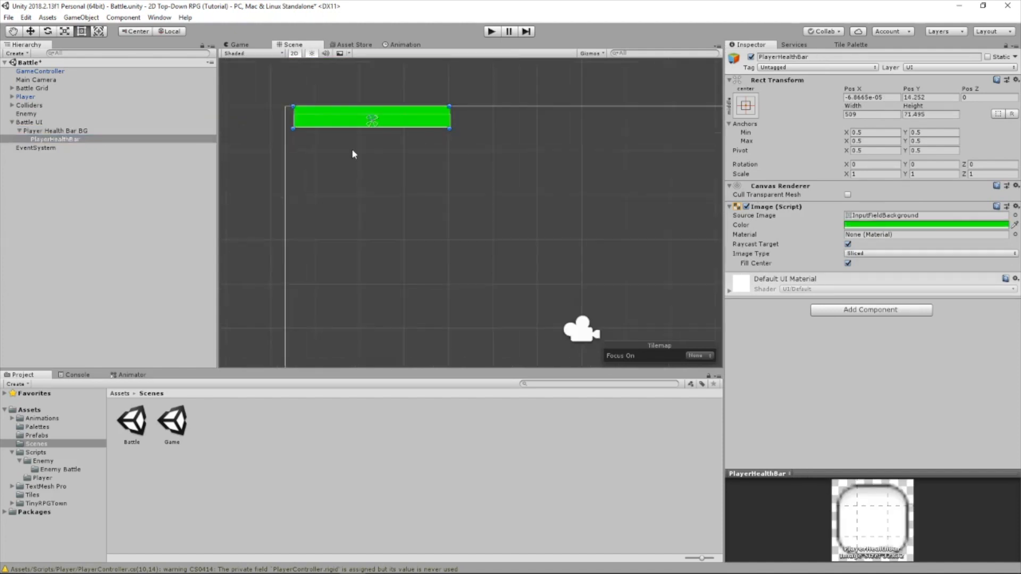
pyautogui.click(52, 130)
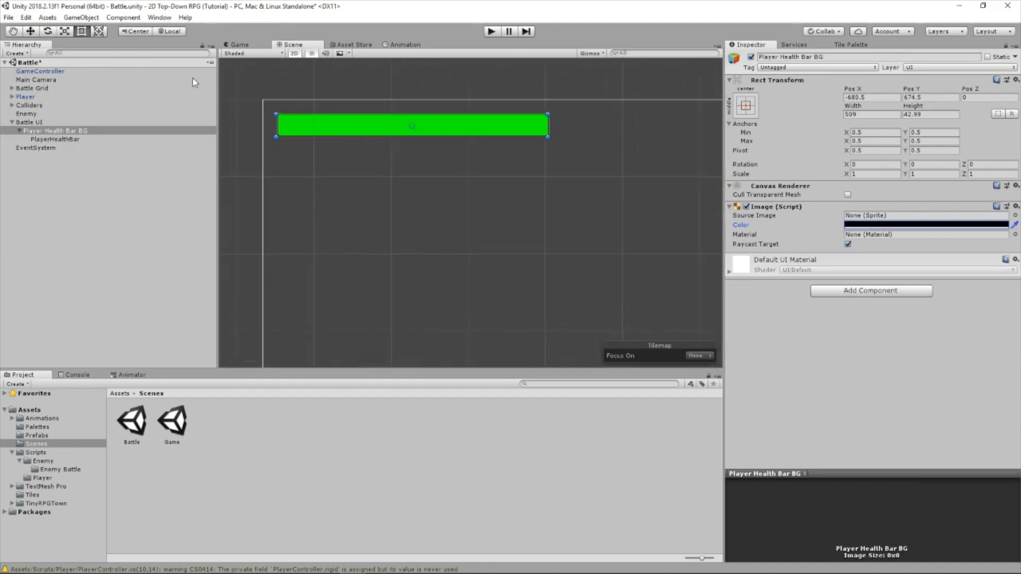
pyautogui.click(240, 44)
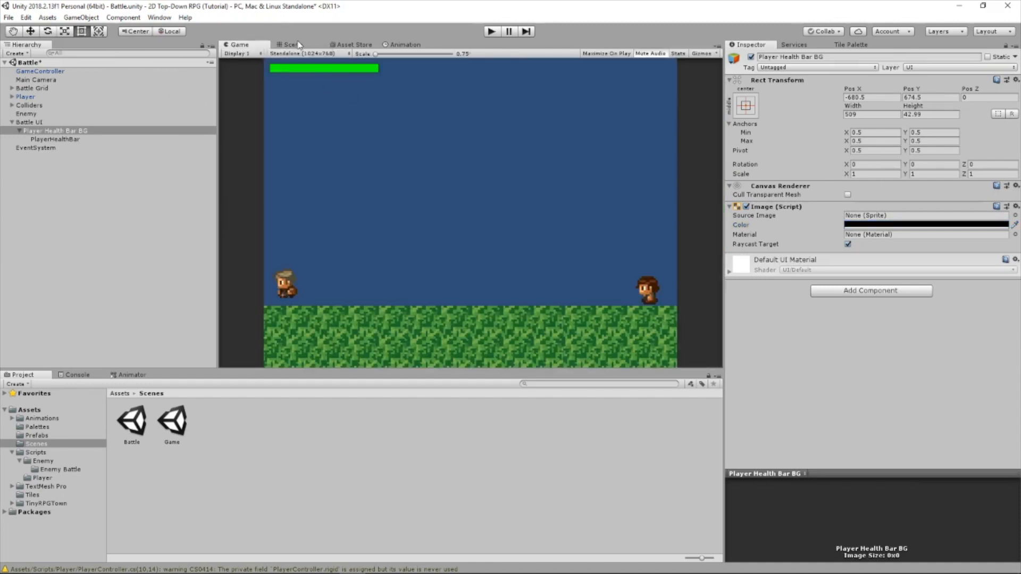
pyautogui.click(51, 138)
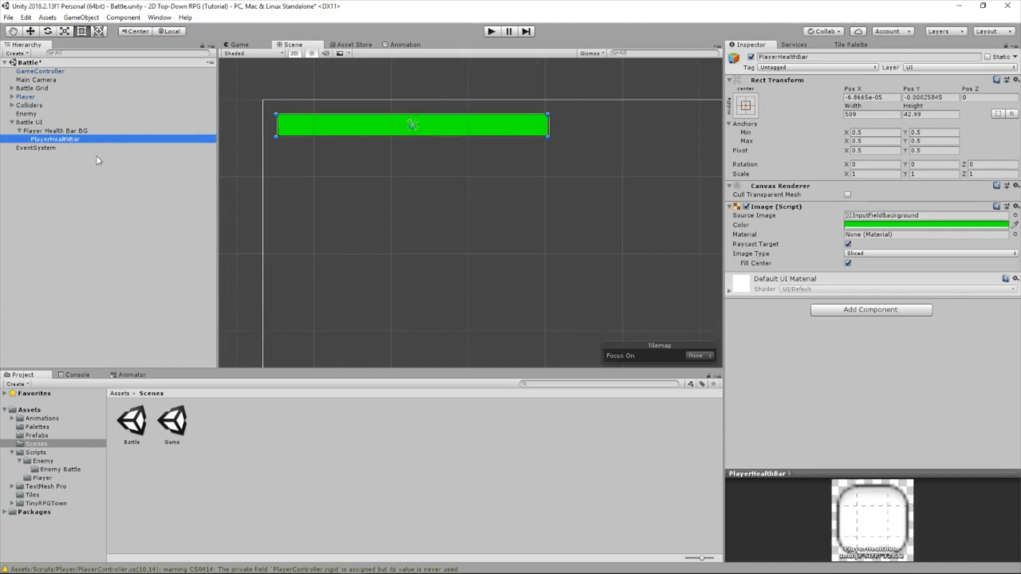
# Try shrinking PlayerHealthBar's Scale X to 0.01.
pyautogui.click(745, 104)
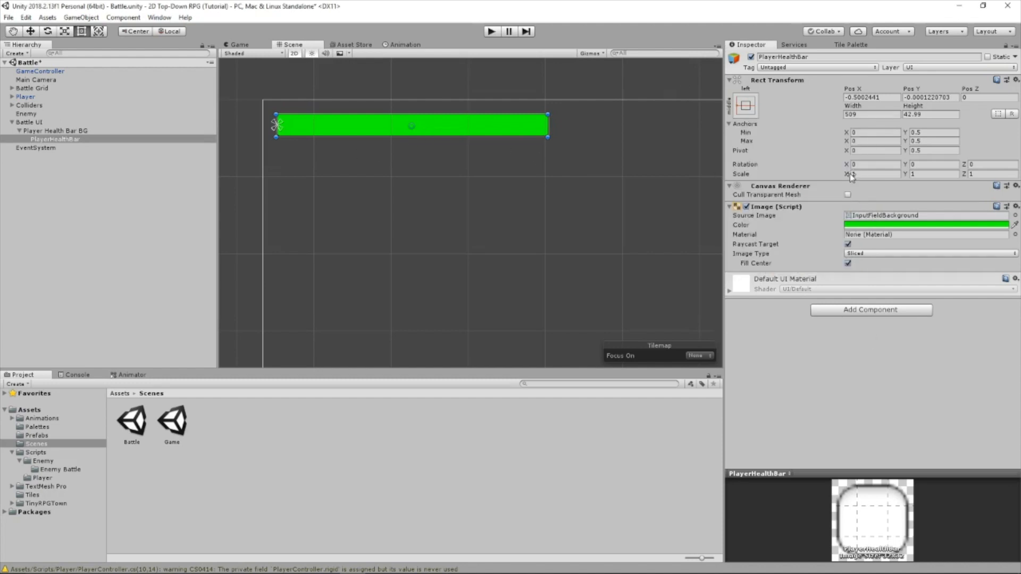
pyautogui.click(872, 174)
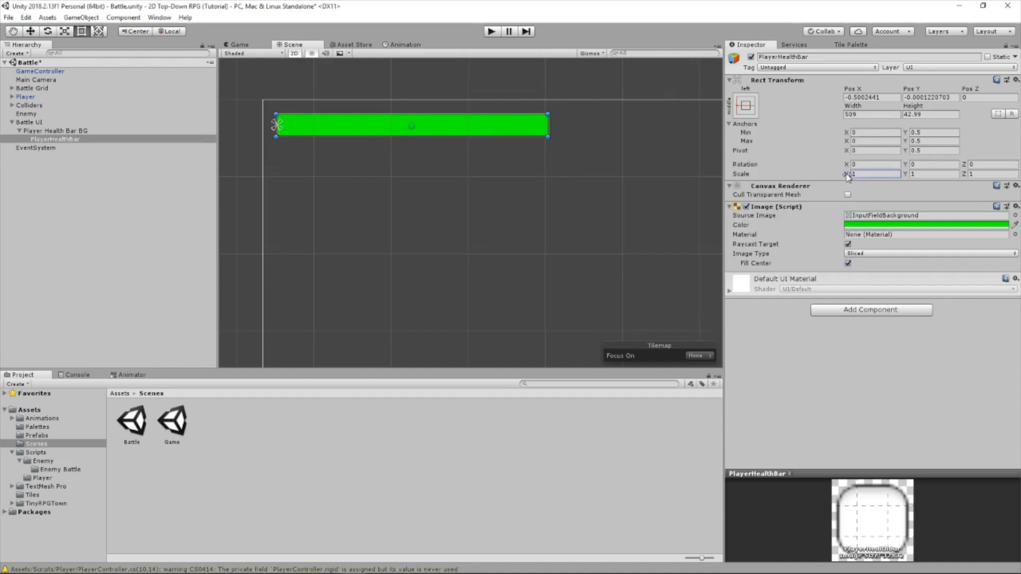
pyautogui.write('0.01')
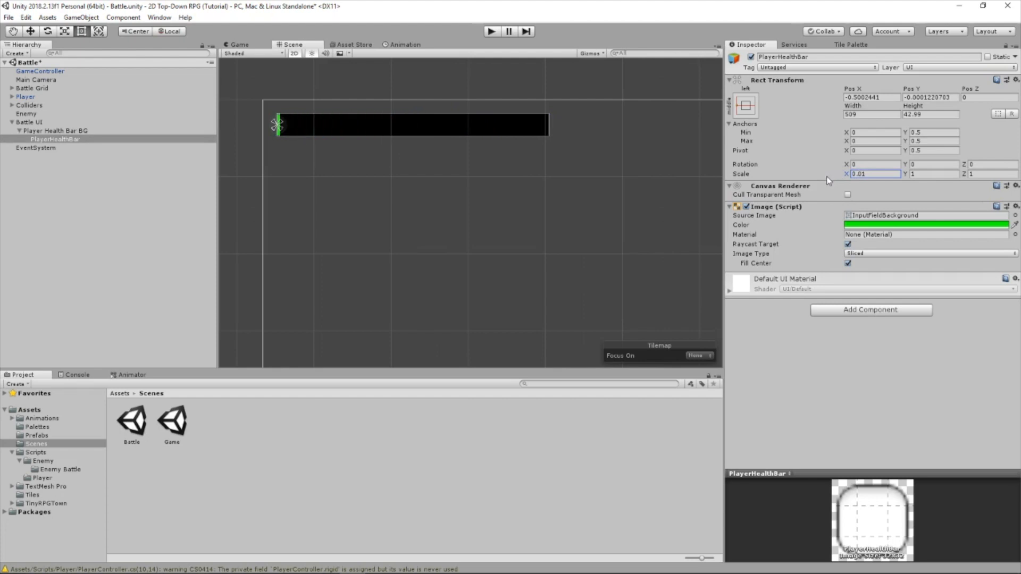
# Anchor and pivot PlayerHealthBar at left-middle, testing Scale X 0.45.
pyautogui.click(747, 104)
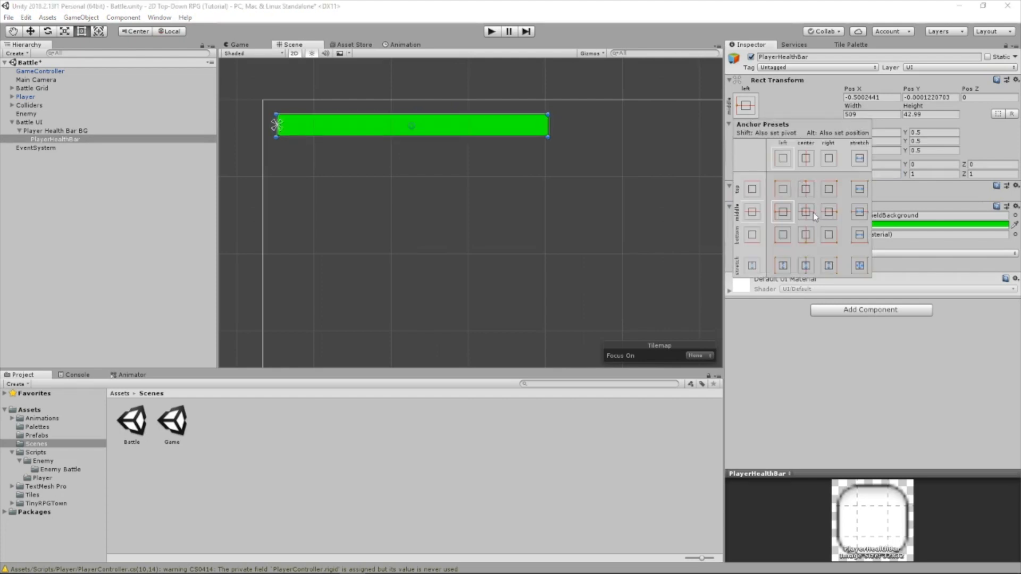
pyautogui.click(805, 211)
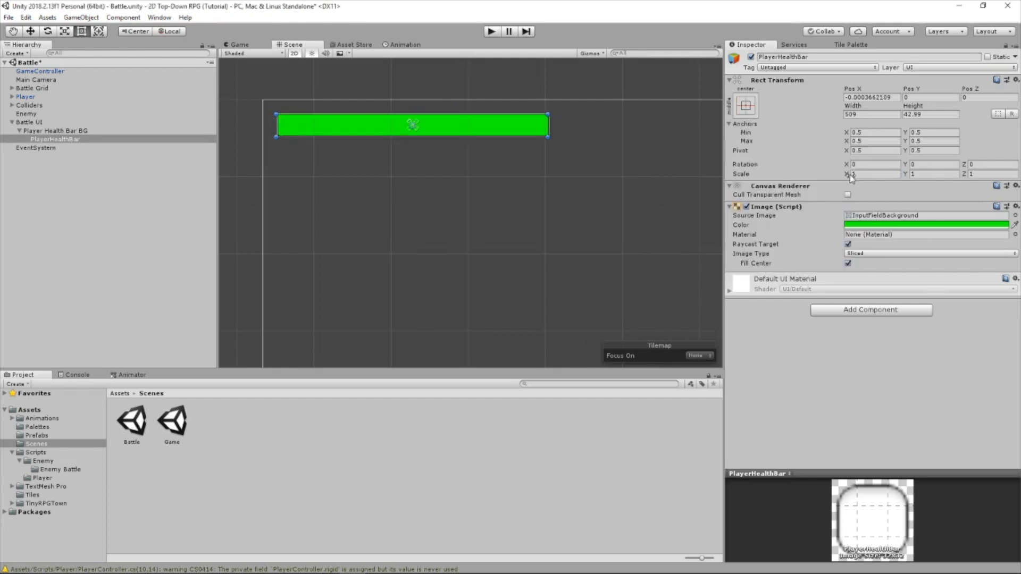
pyautogui.write('0.45')
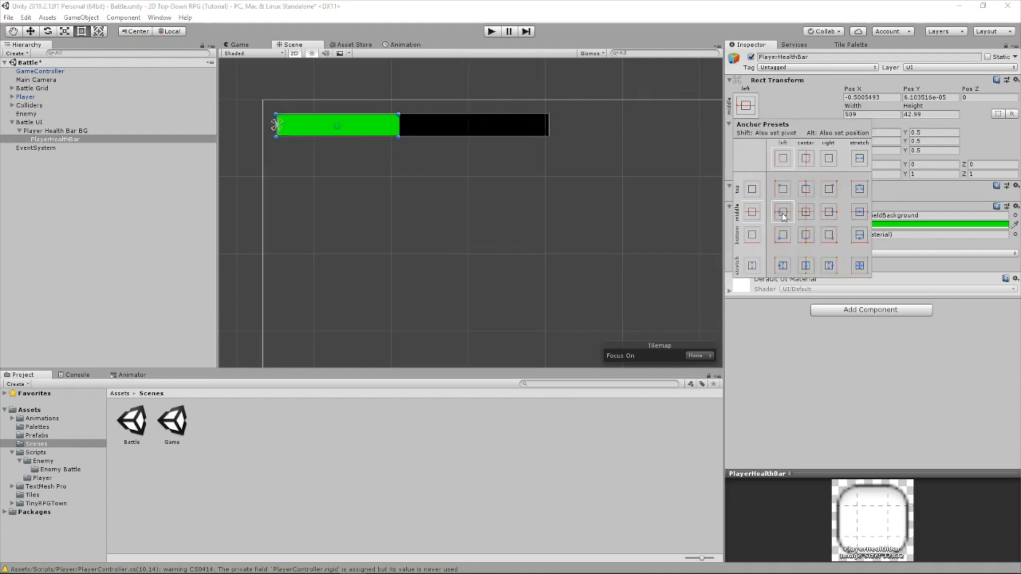
pyautogui.click(782, 212)
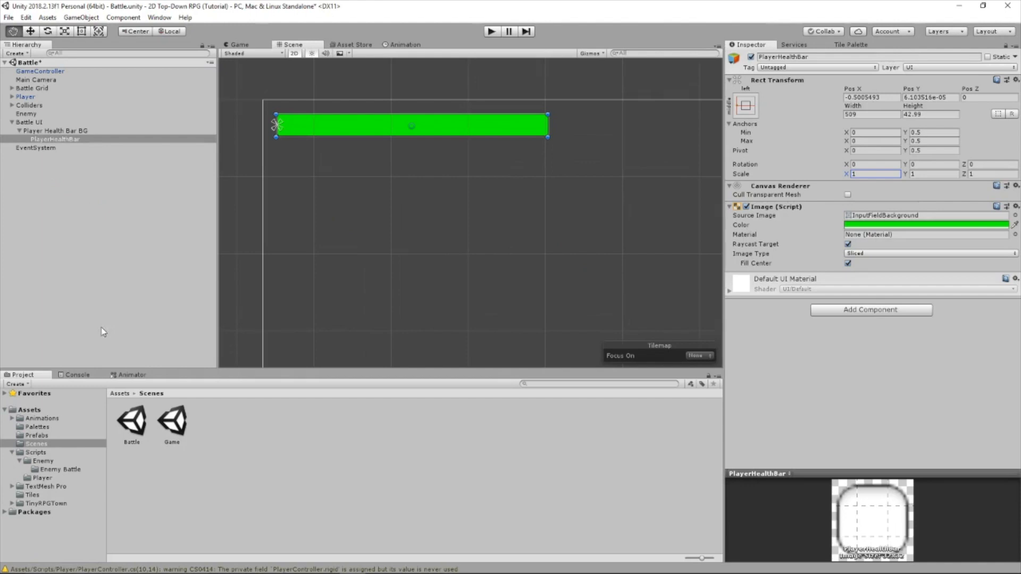
pyautogui.click(34, 71)
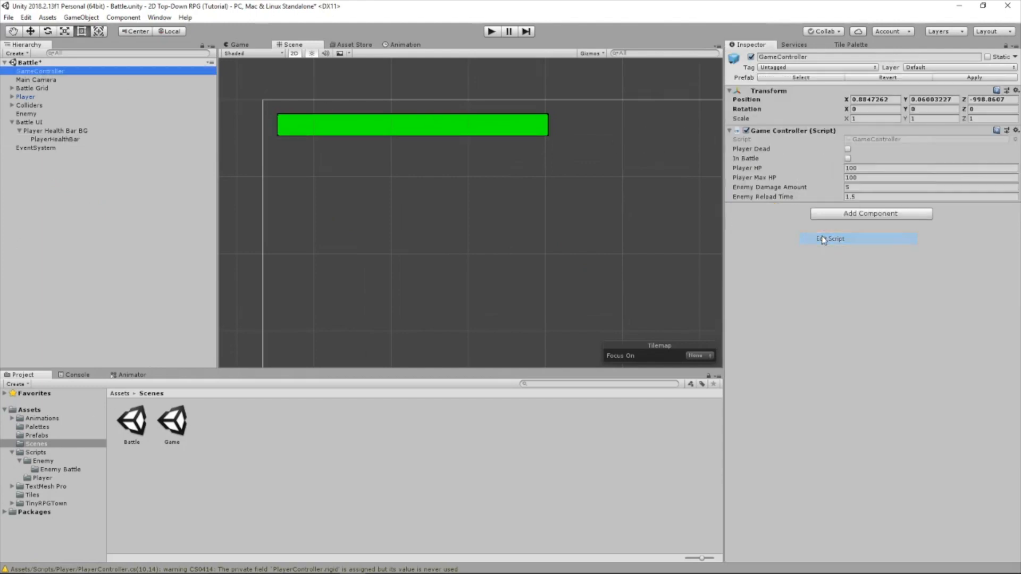
# Open GameController.cs and set EnemyDamageAmount to Random.Range(5, 8).
pyautogui.click(830, 239)
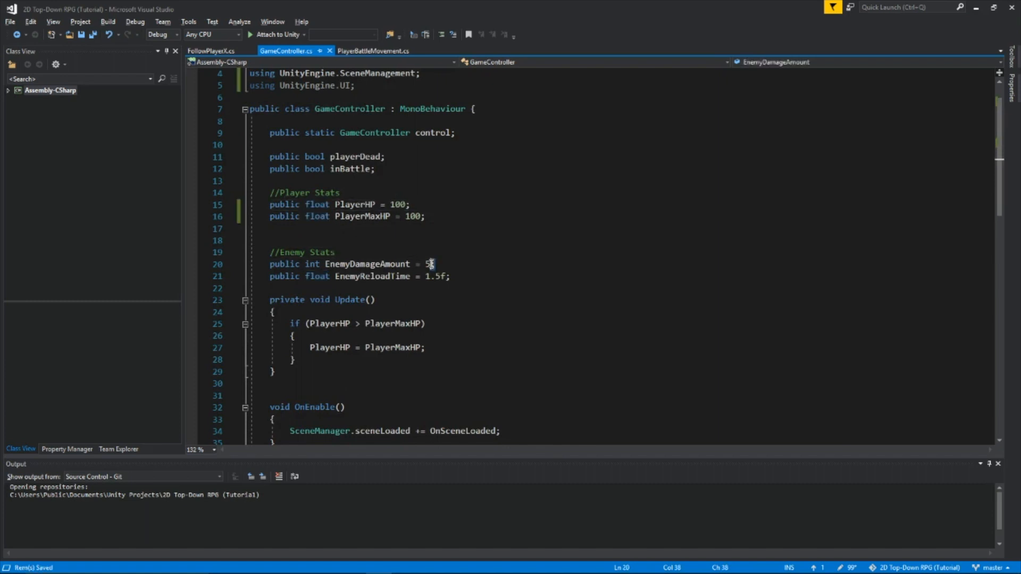
pyautogui.write('Random.Range(5, 8)')
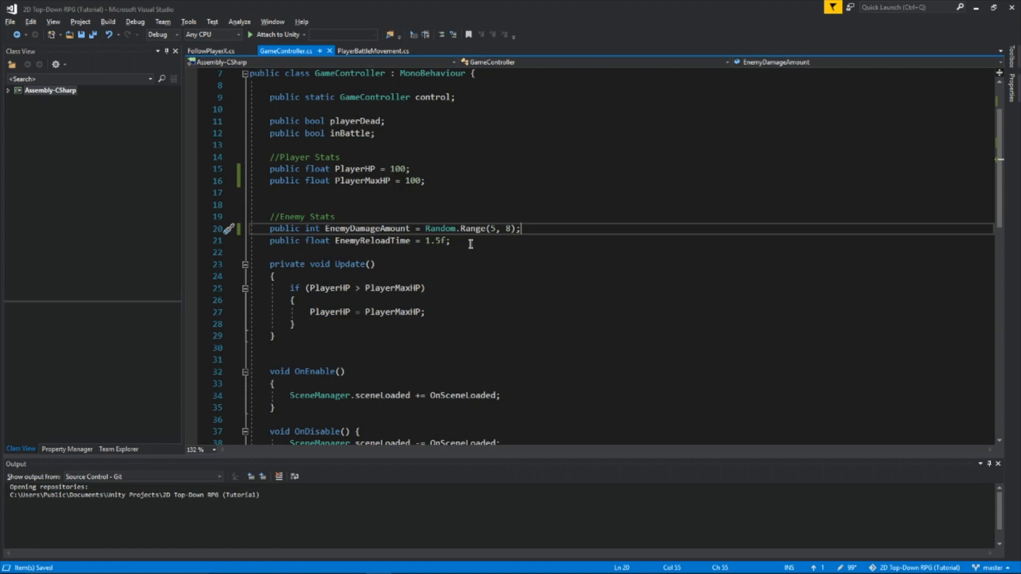
pyautogui.moveTo(313, 228)
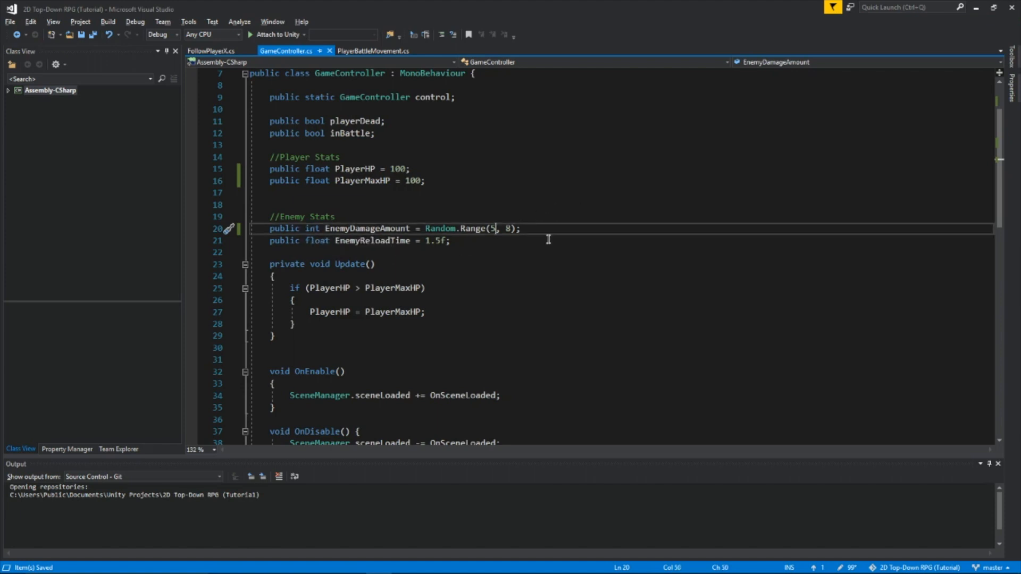
pyautogui.moveTo(495, 231)
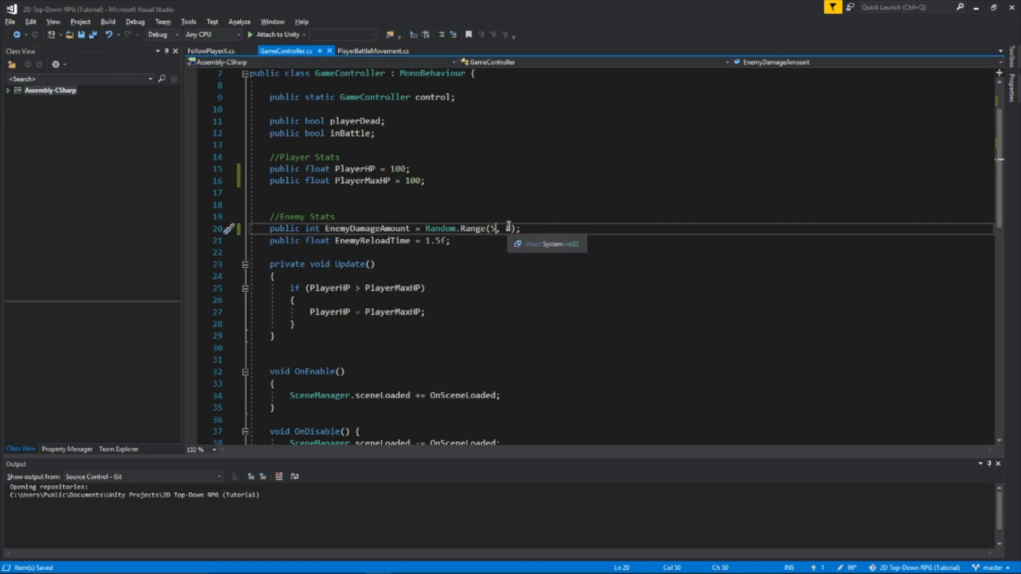
pyautogui.write('8')
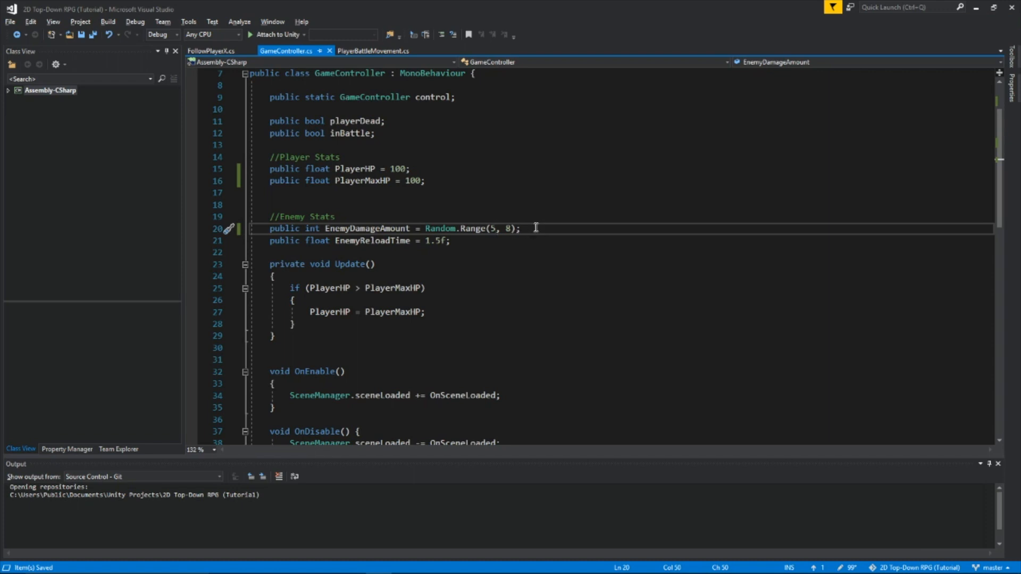
# Add a PlayerHealthBar GameObject field and a Start() randomizing EnemyDamageAmount between 5 and 8.
pyautogui.click(446, 181)
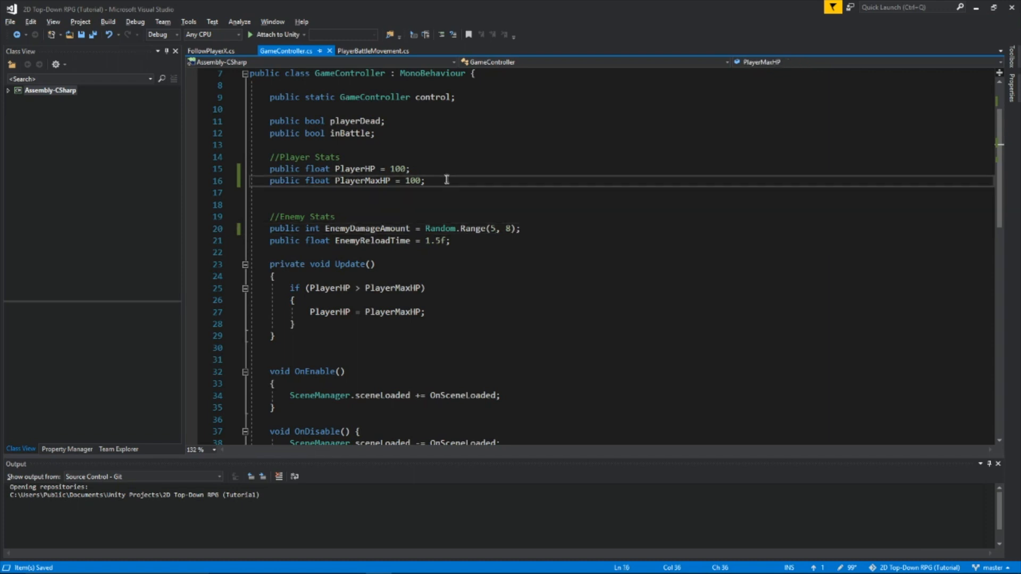
pyautogui.write('public GameObject PlayerHealthBar;')
pyautogui.click(622, 205)
pyautogui.write('public RectTransform PlayerHealthBarT;')
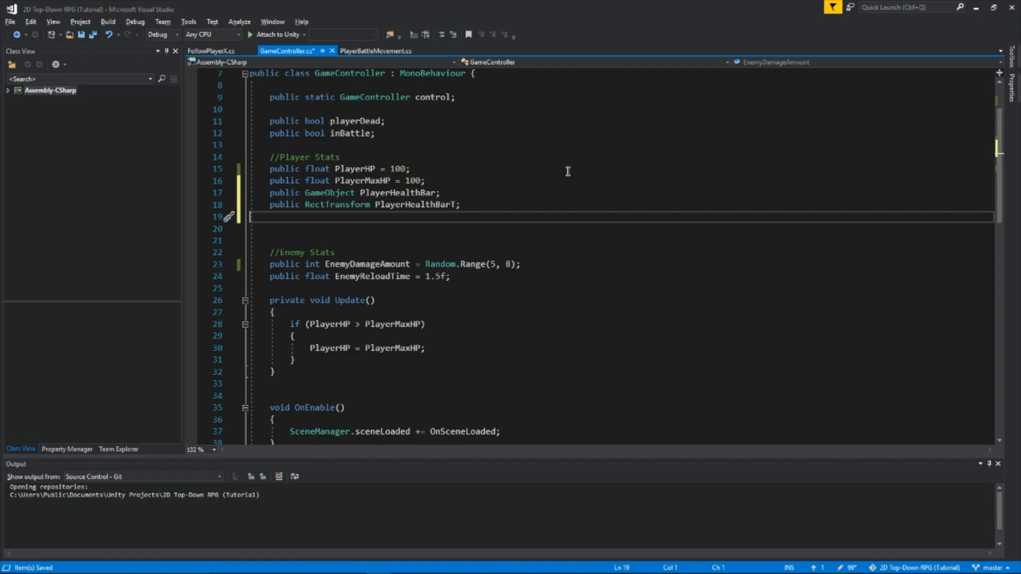
pyautogui.write('vp')
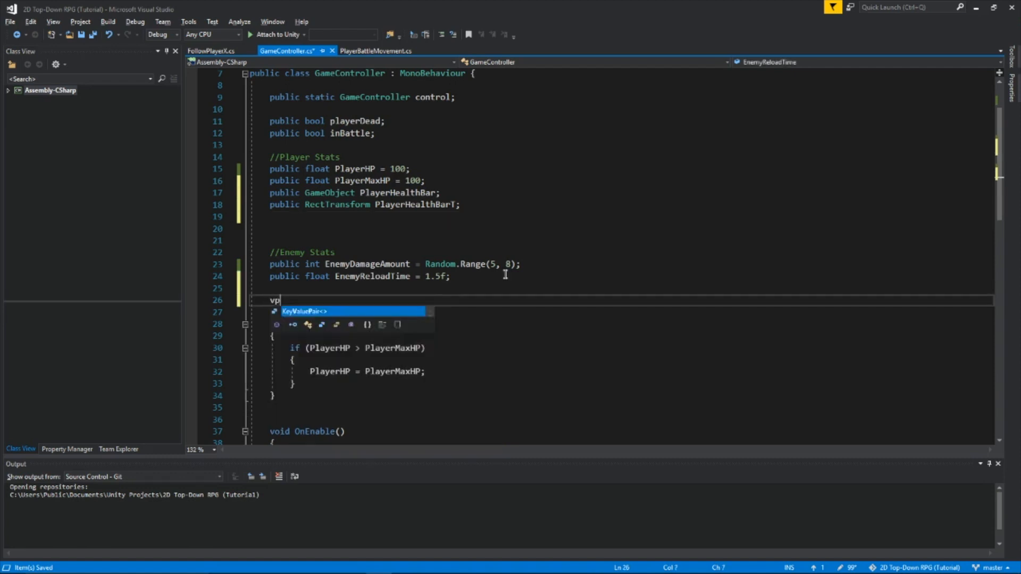
pyautogui.write('private void Start()')
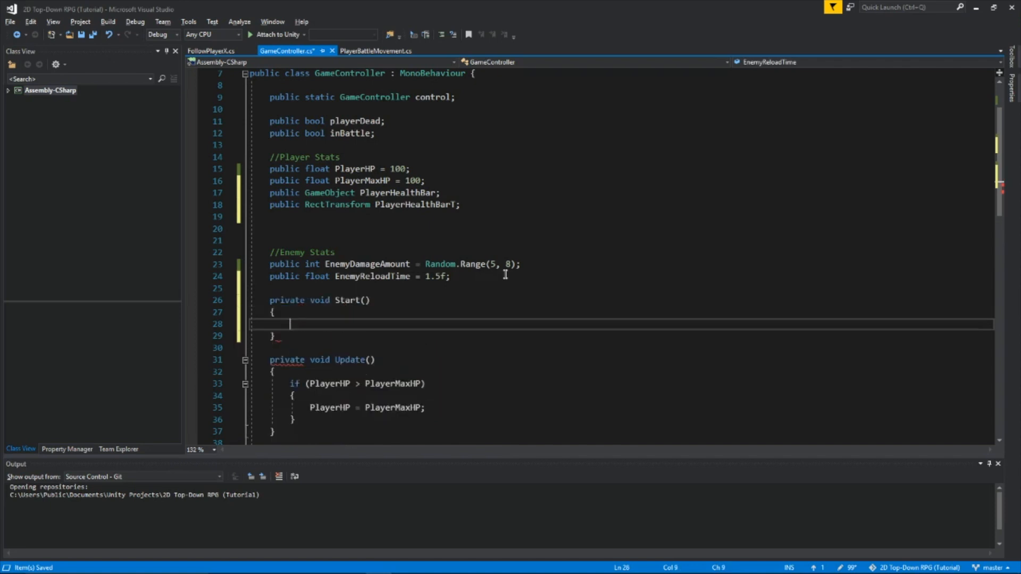
pyautogui.write('EnemyDamageAmount = Random.Range(5, 8);')
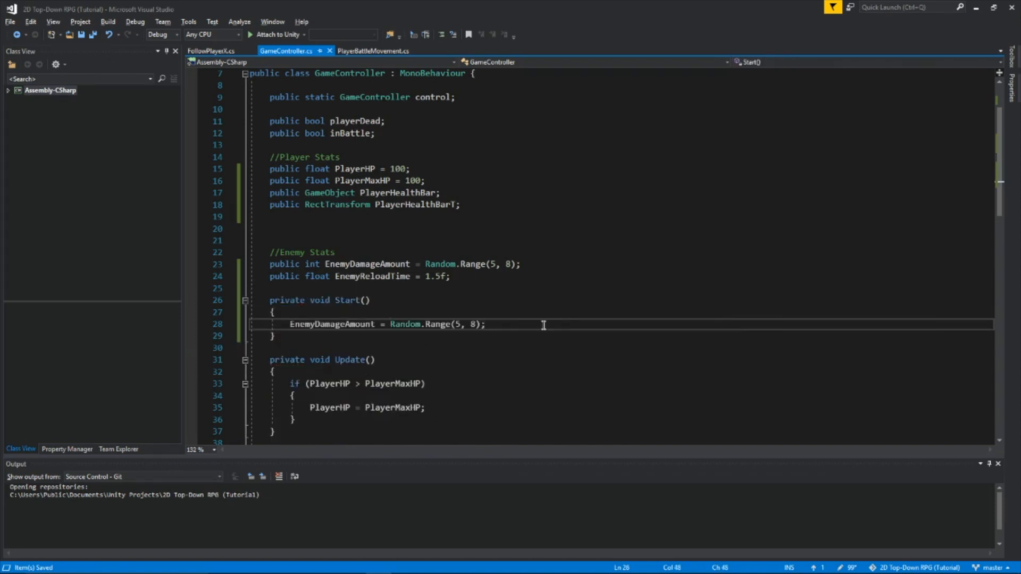
pyautogui.scroll(-3)
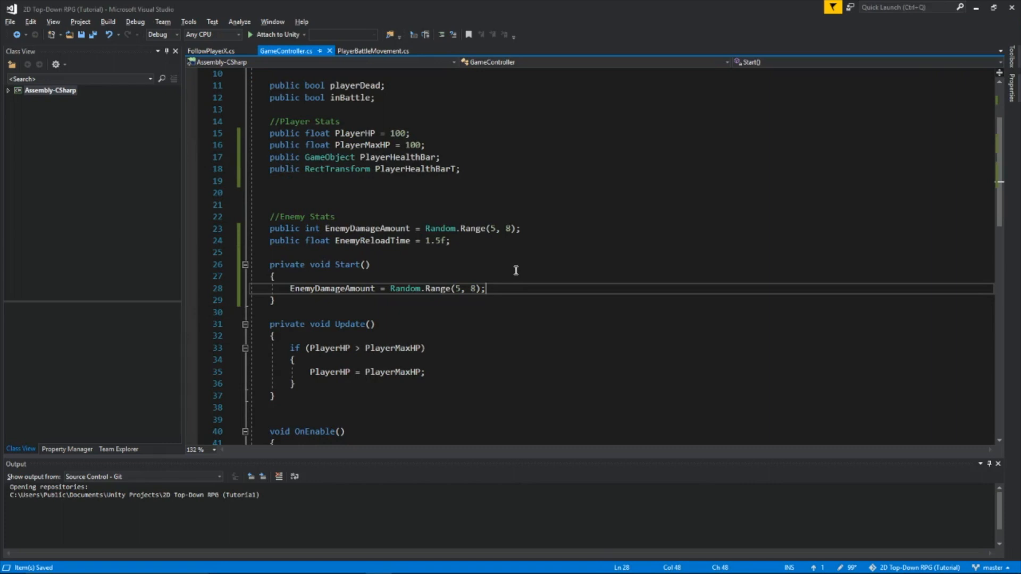
pyautogui.moveTo(496, 278)
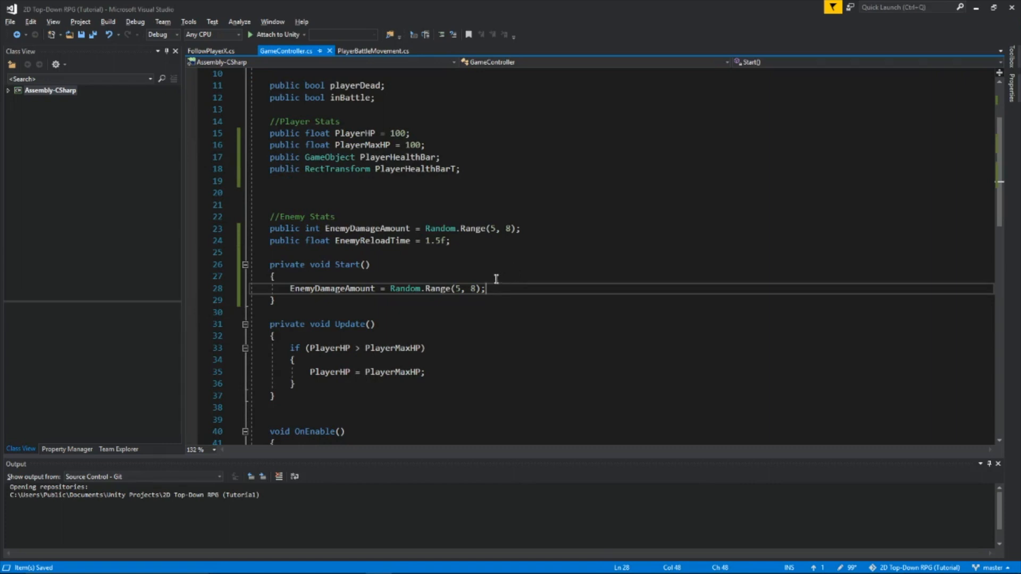
pyautogui.moveTo(483, 309)
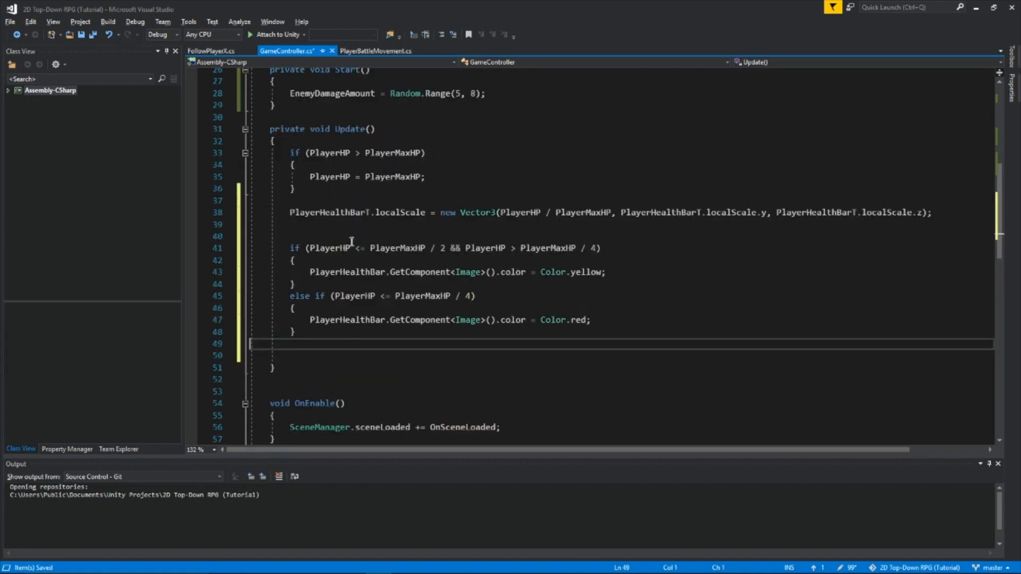
pyautogui.moveTo(345, 212)
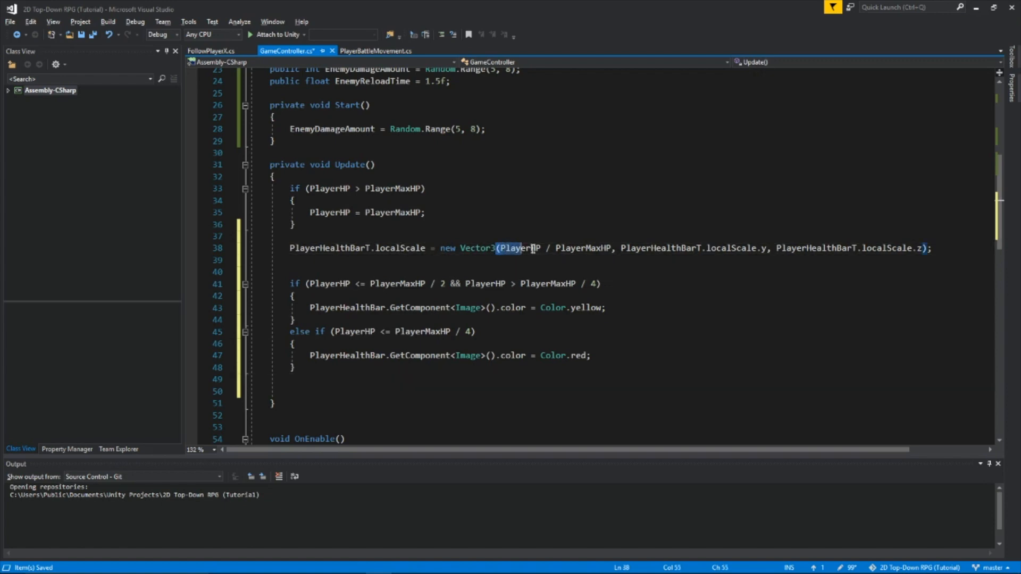
# Select PlayerHP in the scale code, then preview PlayerHealthBar Scale X 0.9 and reset to 1.
pyautogui.doubleClick(582, 249)
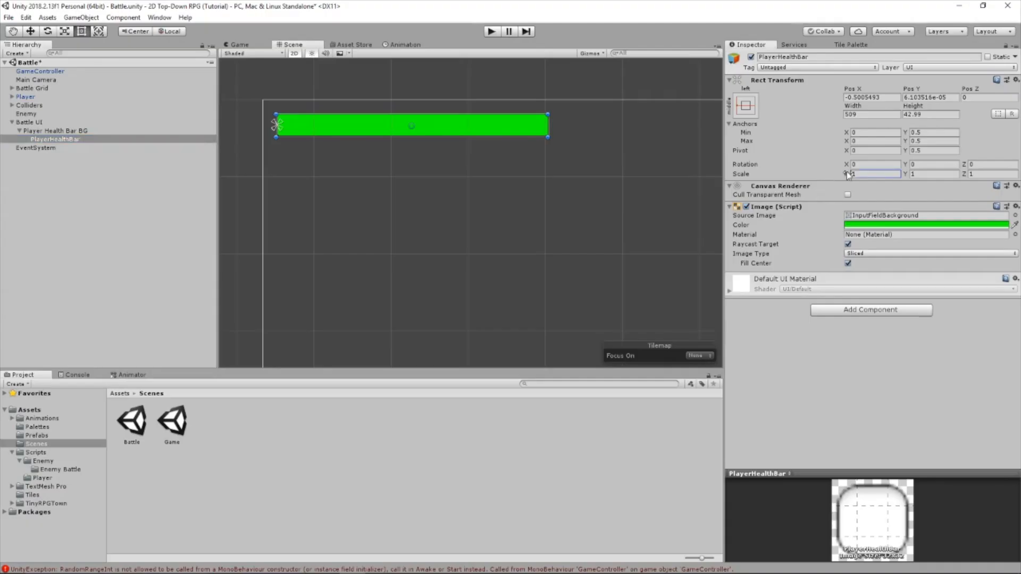
pyautogui.moveTo(872, 174)
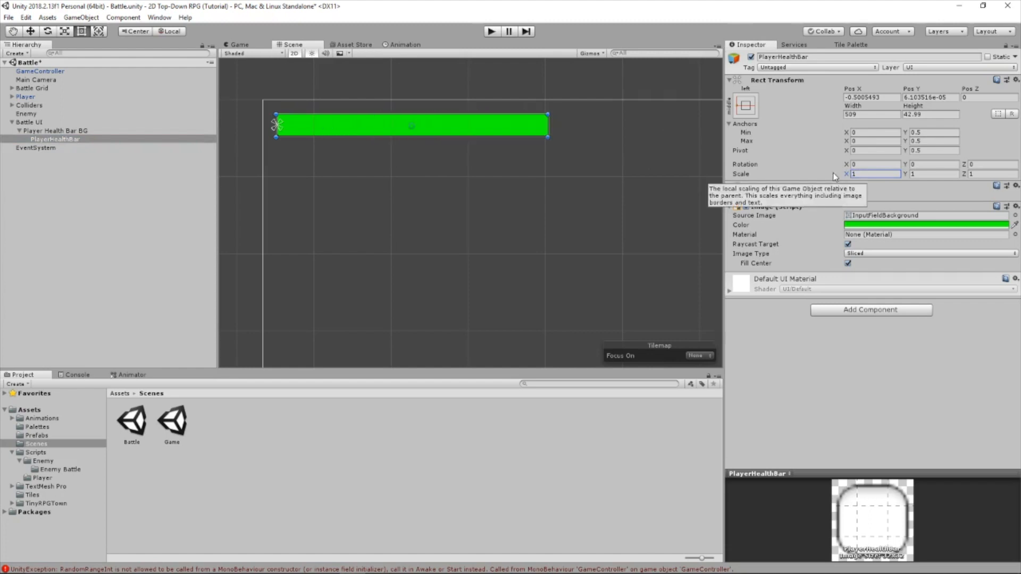
pyautogui.moveTo(846, 181)
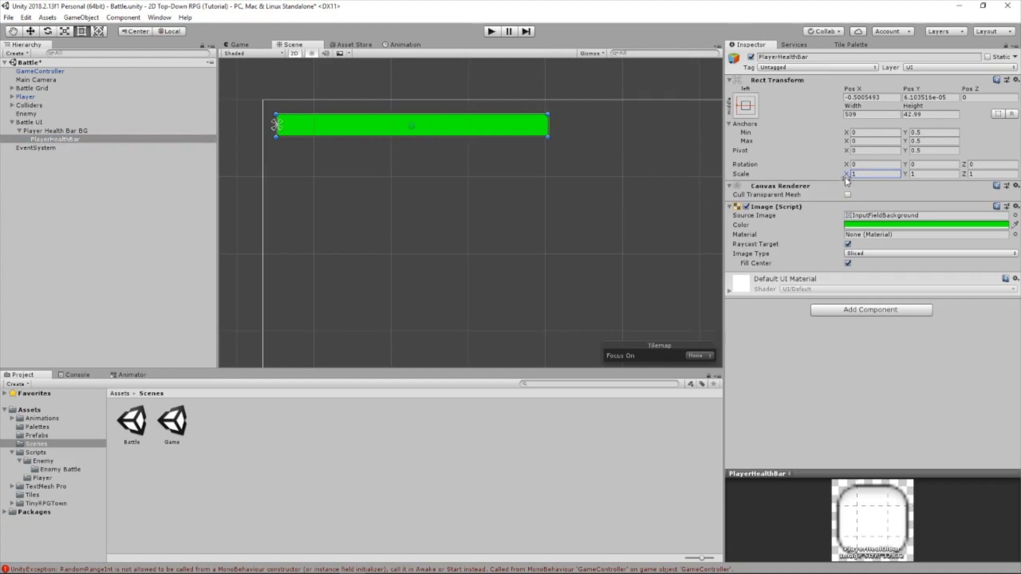
pyautogui.moveTo(838, 177)
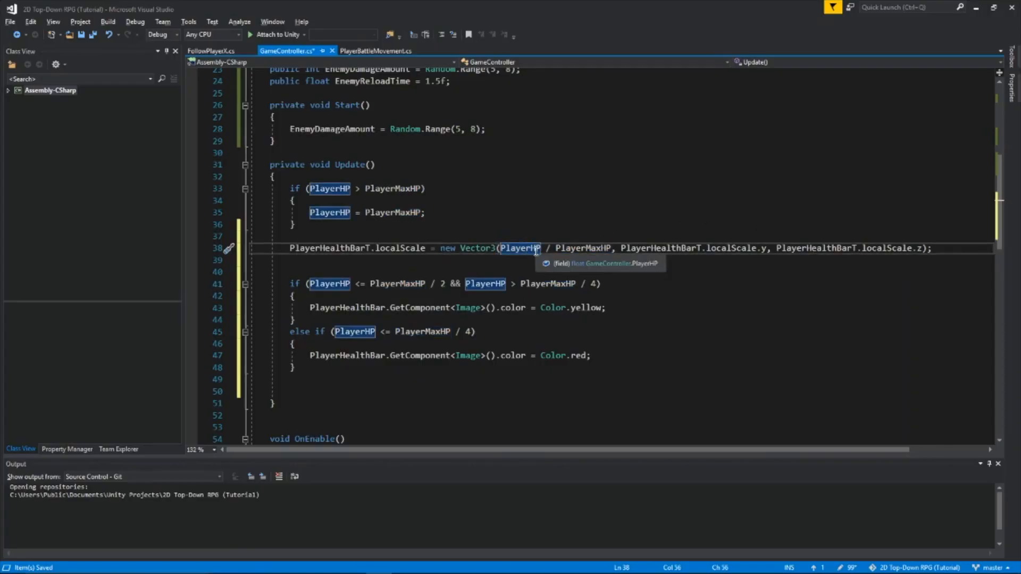
pyautogui.moveTo(535, 266)
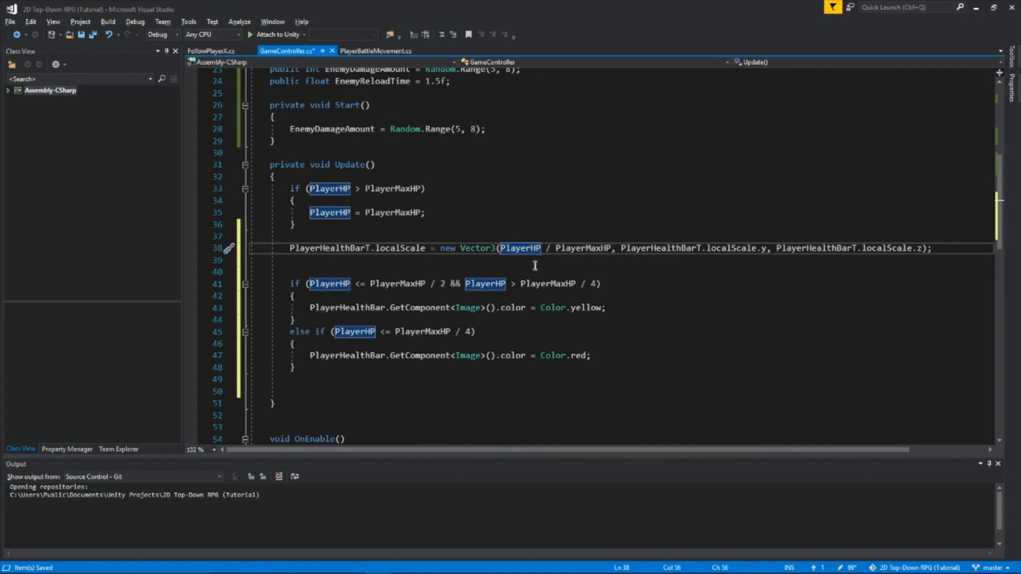
pyautogui.moveTo(594, 249)
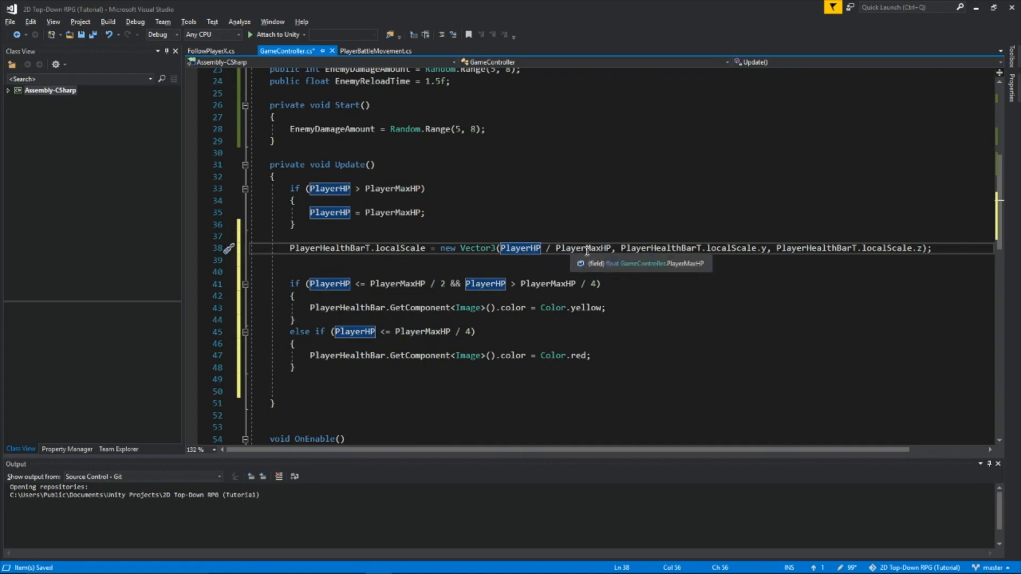
pyautogui.press('alt+tab')
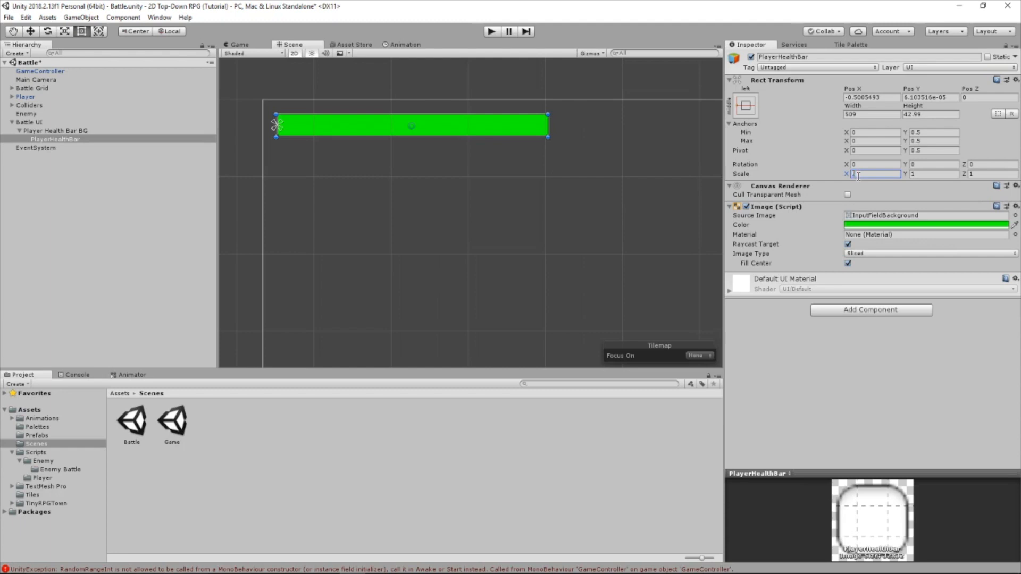
pyautogui.write('.9')
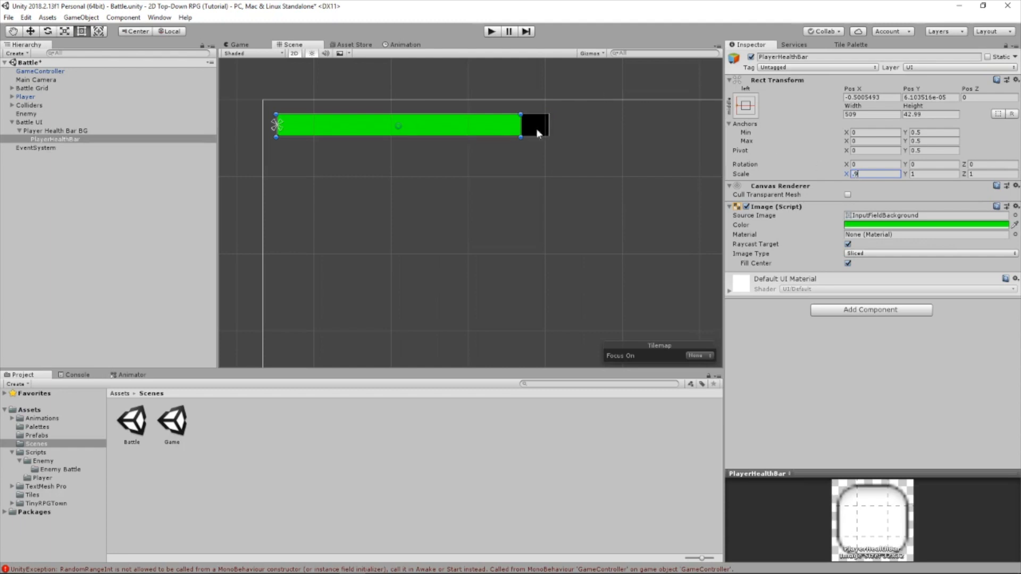
pyautogui.write('1')
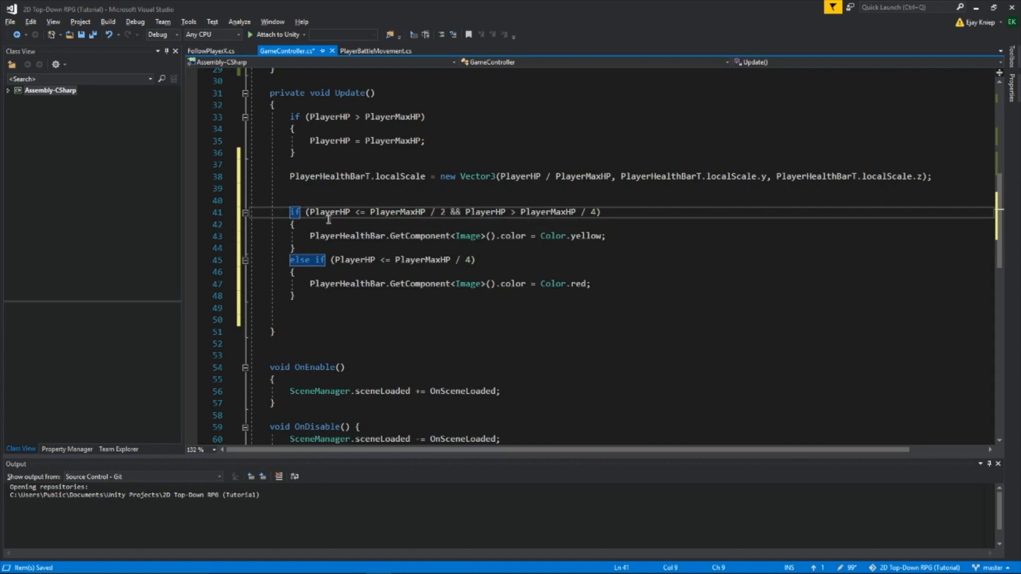
pyautogui.moveTo(341, 217)
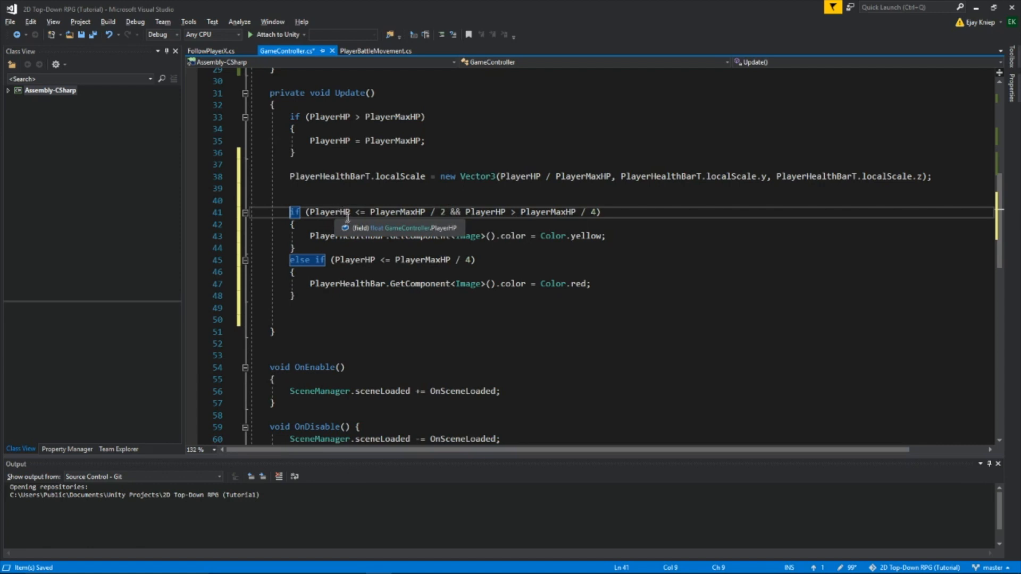
pyautogui.moveTo(393, 213)
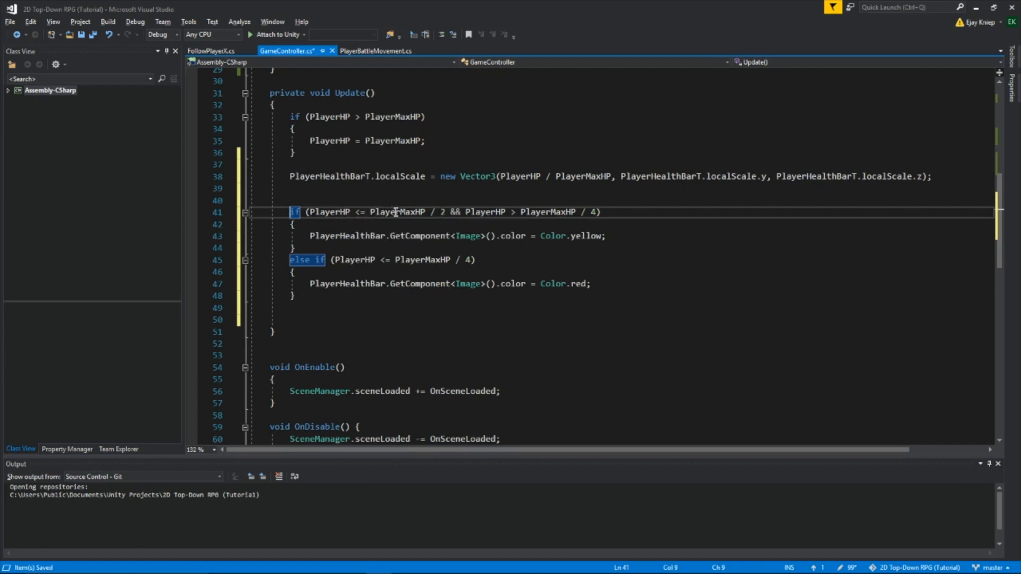
pyautogui.moveTo(438, 219)
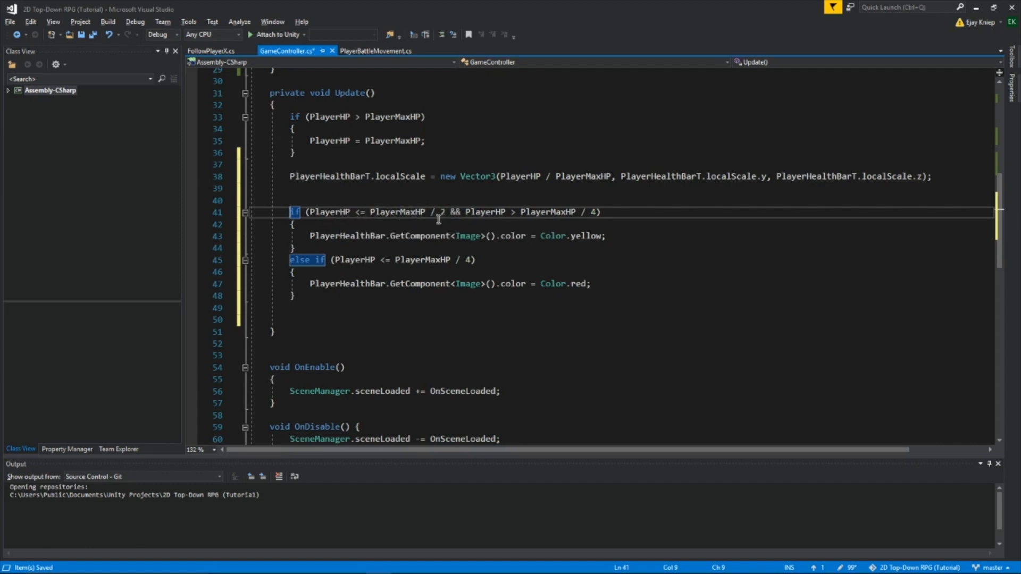
pyautogui.moveTo(631, 196)
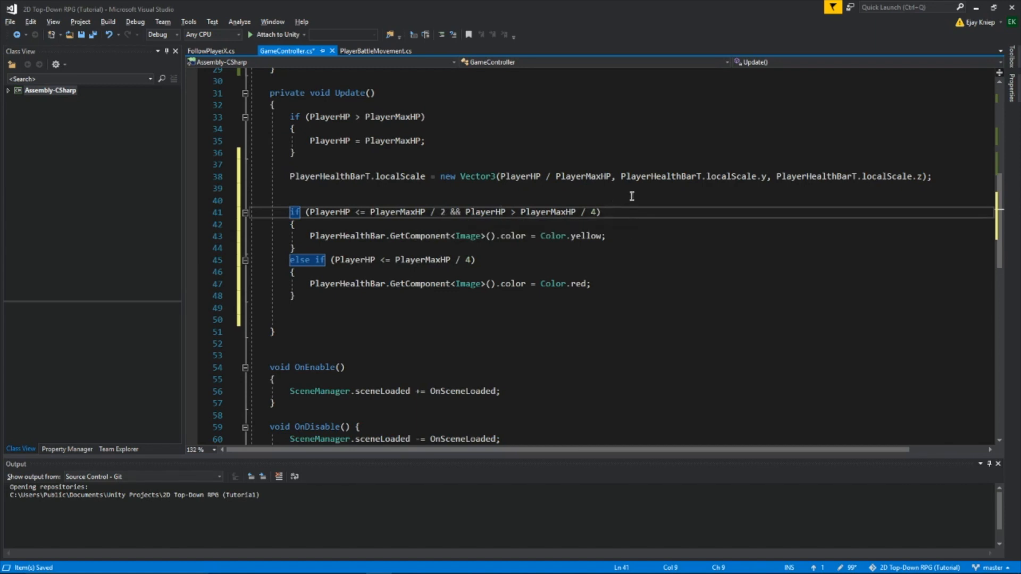
pyautogui.moveTo(441, 222)
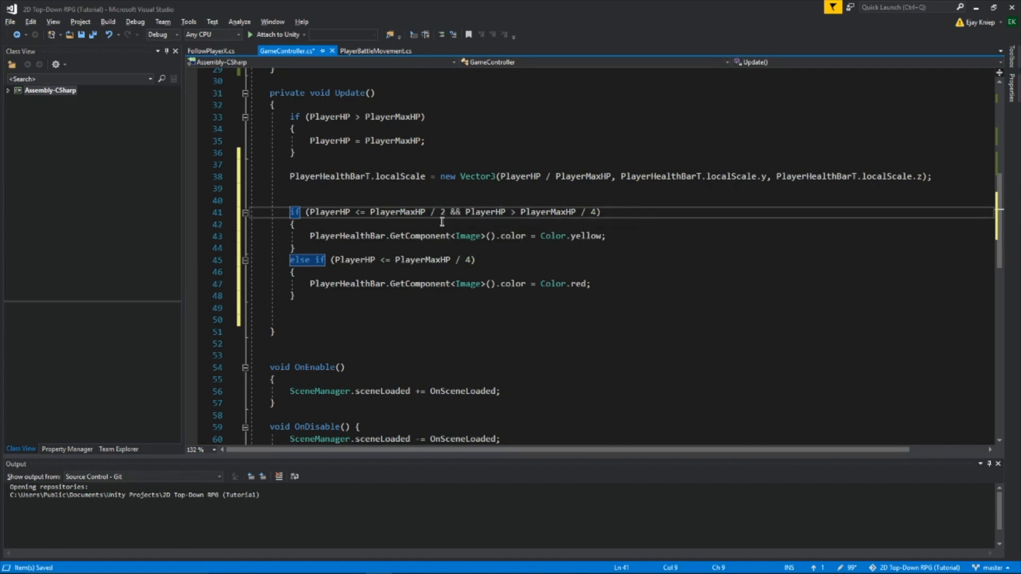
pyautogui.moveTo(546, 220)
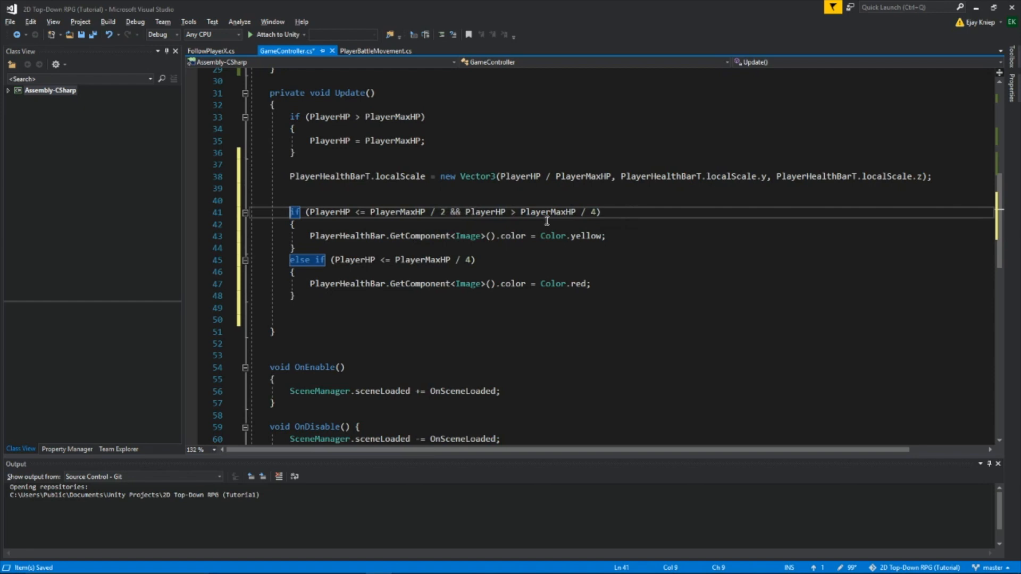
pyautogui.moveTo(568, 214)
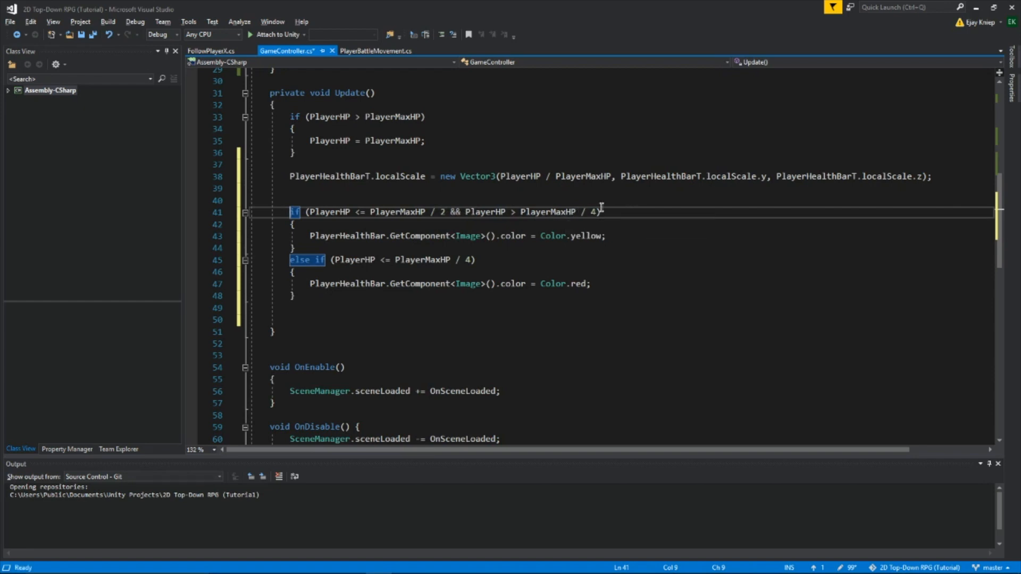
pyautogui.moveTo(647, 256)
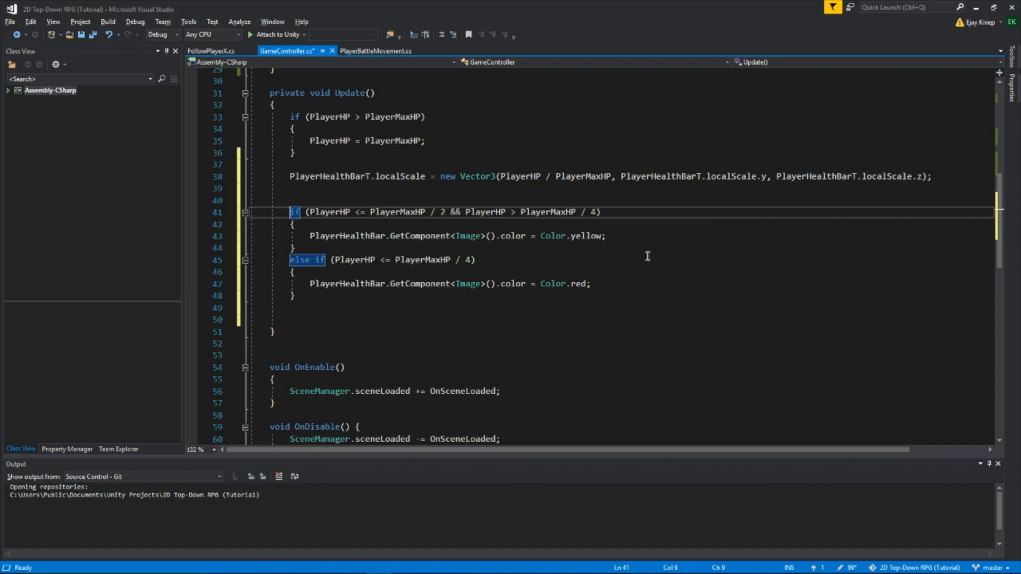
pyautogui.moveTo(614, 236)
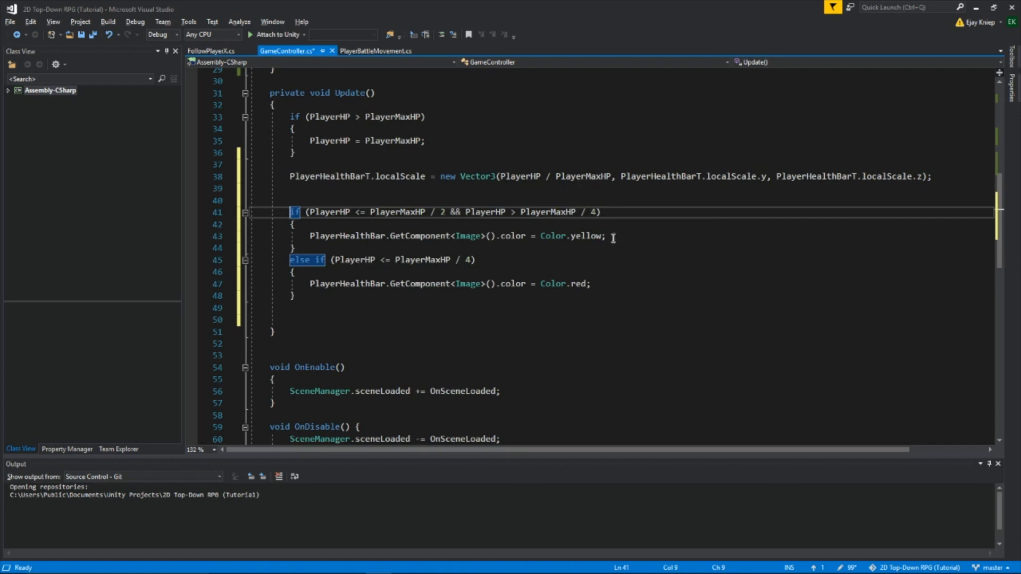
pyautogui.moveTo(618, 236)
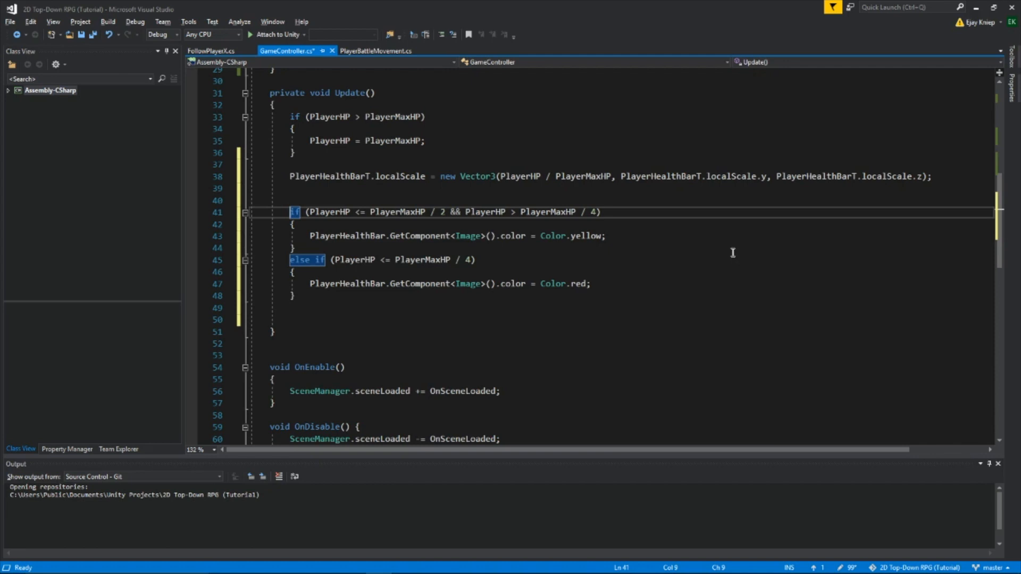
pyautogui.moveTo(352, 260)
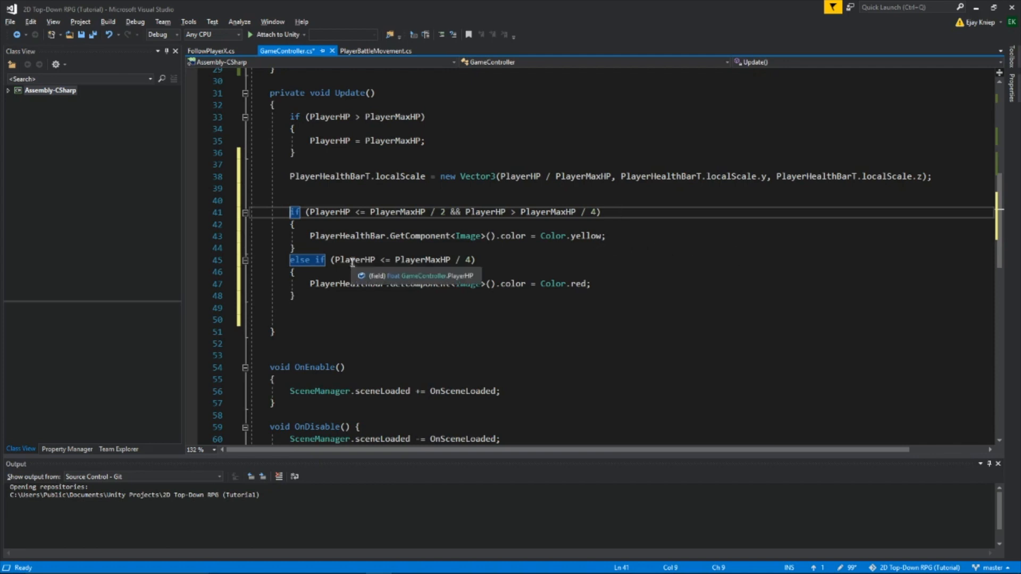
pyautogui.moveTo(417, 274)
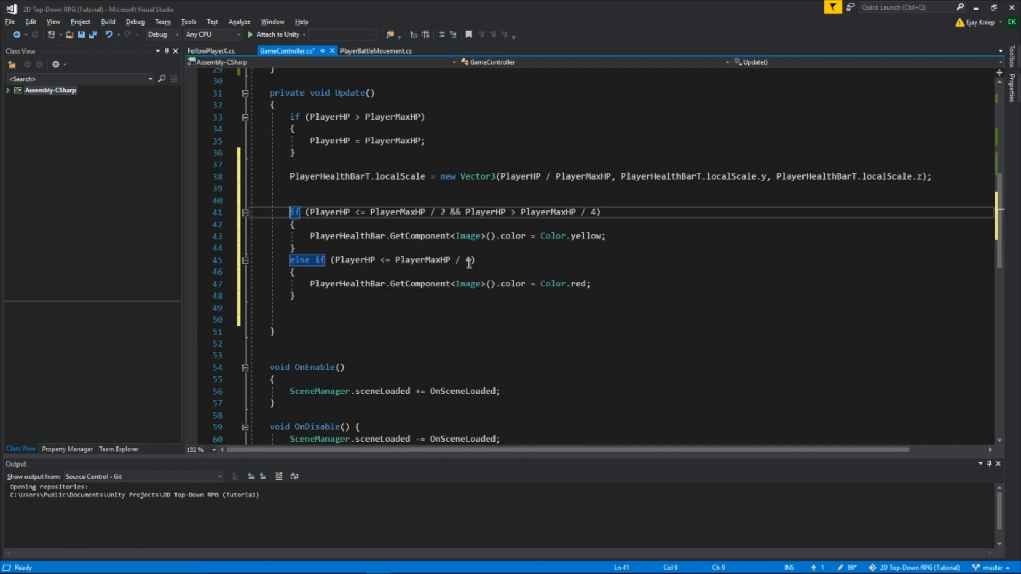
pyautogui.moveTo(534, 249)
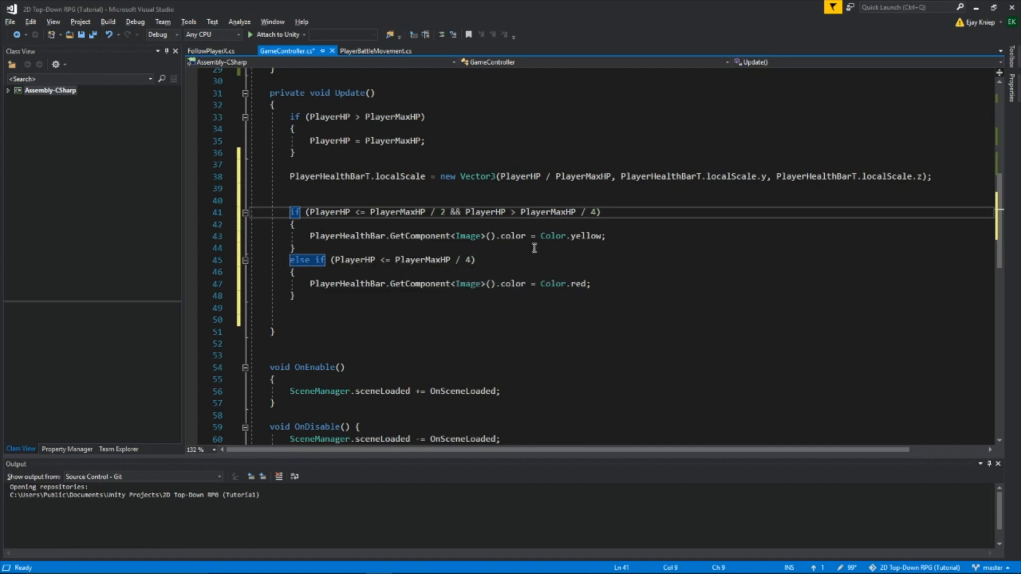
pyautogui.moveTo(455, 266)
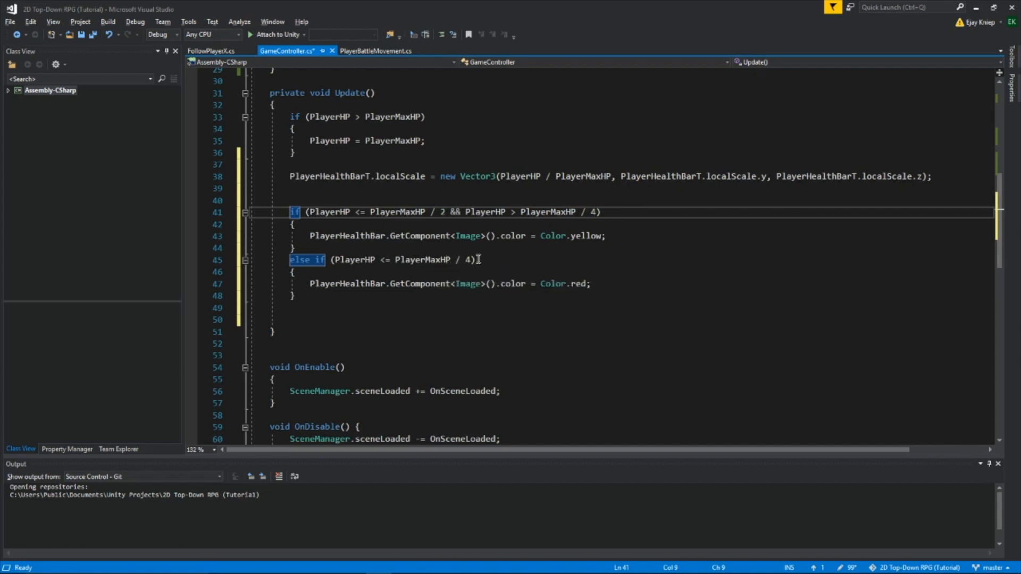
pyautogui.moveTo(507, 255)
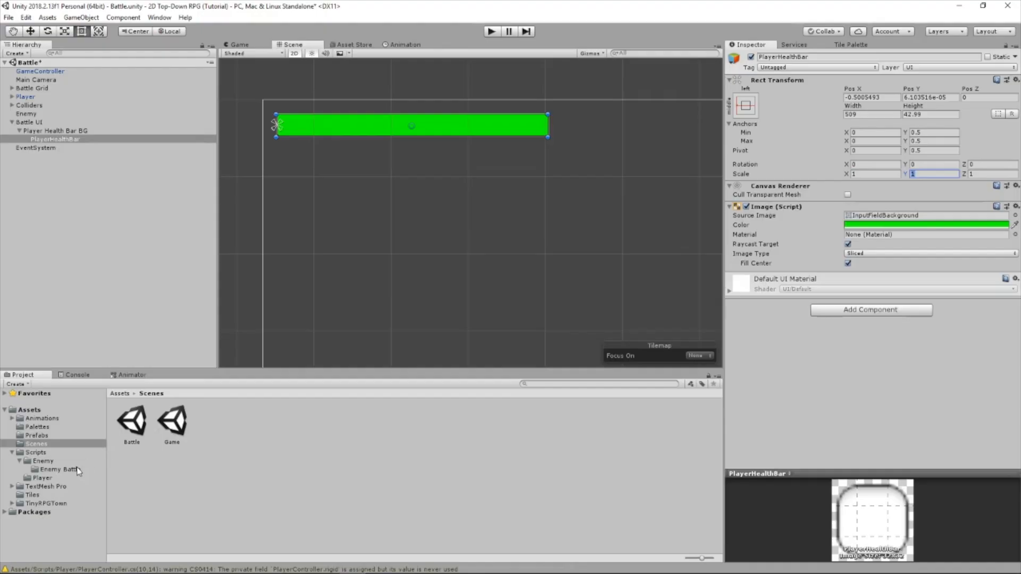
# Add GameController.control.EnemyDamageAmount = Random.Range(5, 8); atop FollowPlayerX's DamagePlayer loop.
pyautogui.click(22, 114)
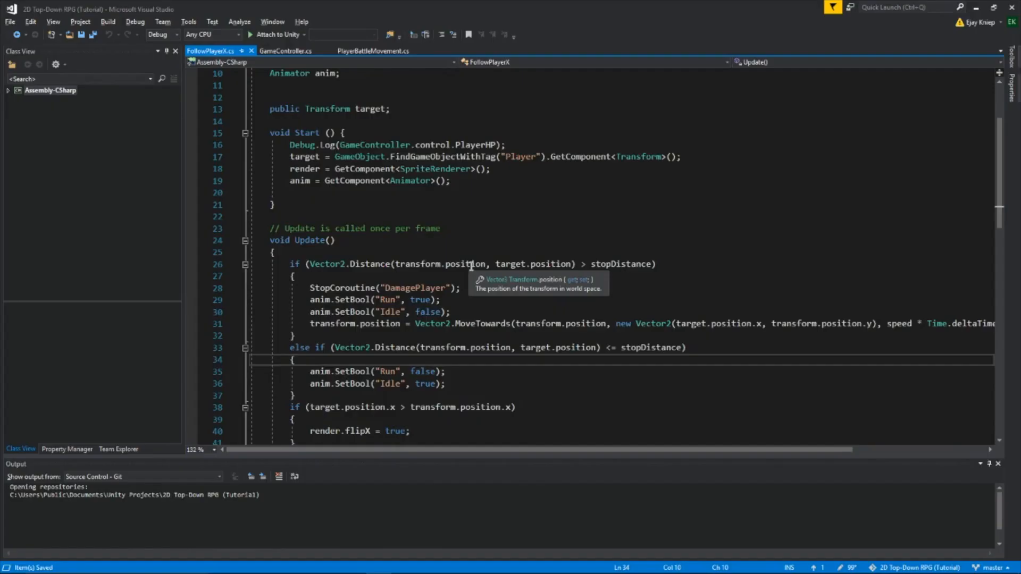
pyautogui.scroll(-3)
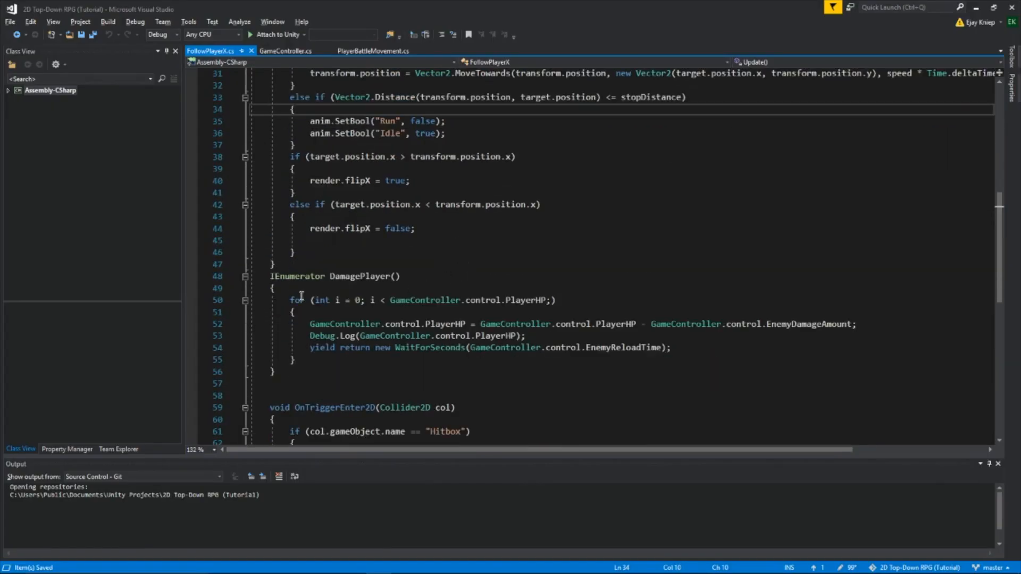
pyautogui.click(336, 312)
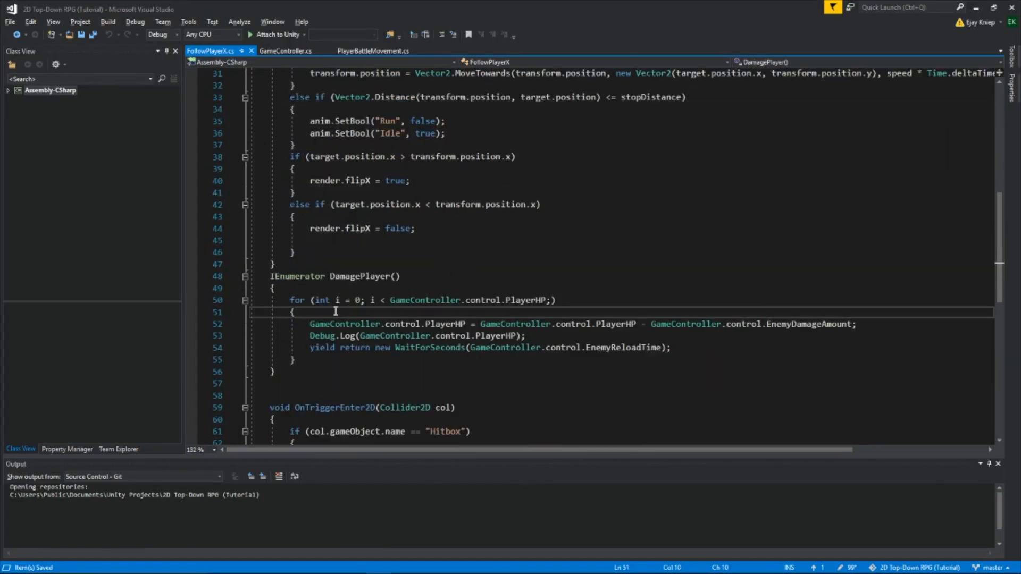
pyautogui.write('GameController.control.EnemyDamageAmount = Random.Range(5, 8);')
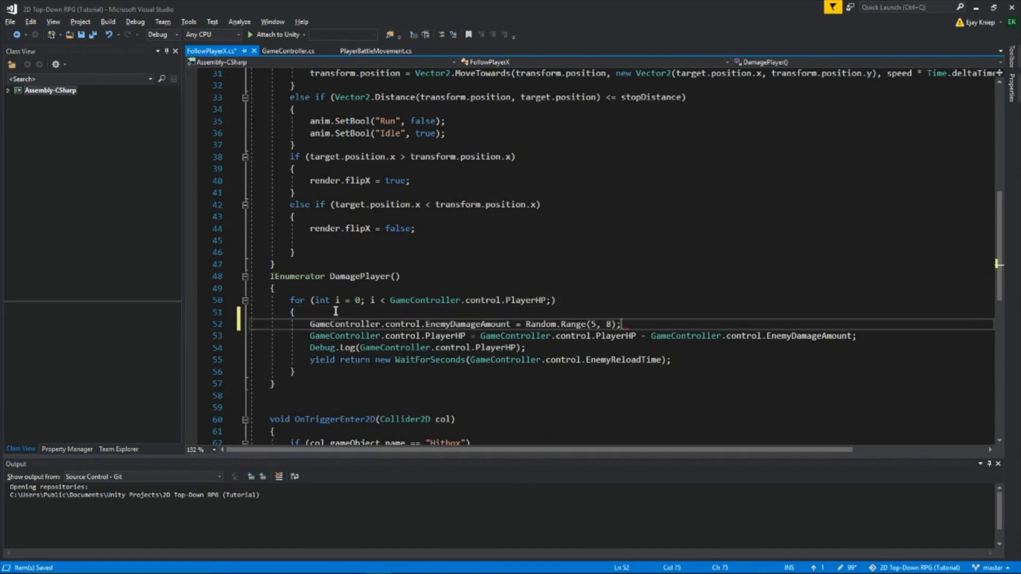
pyautogui.scroll(-3)
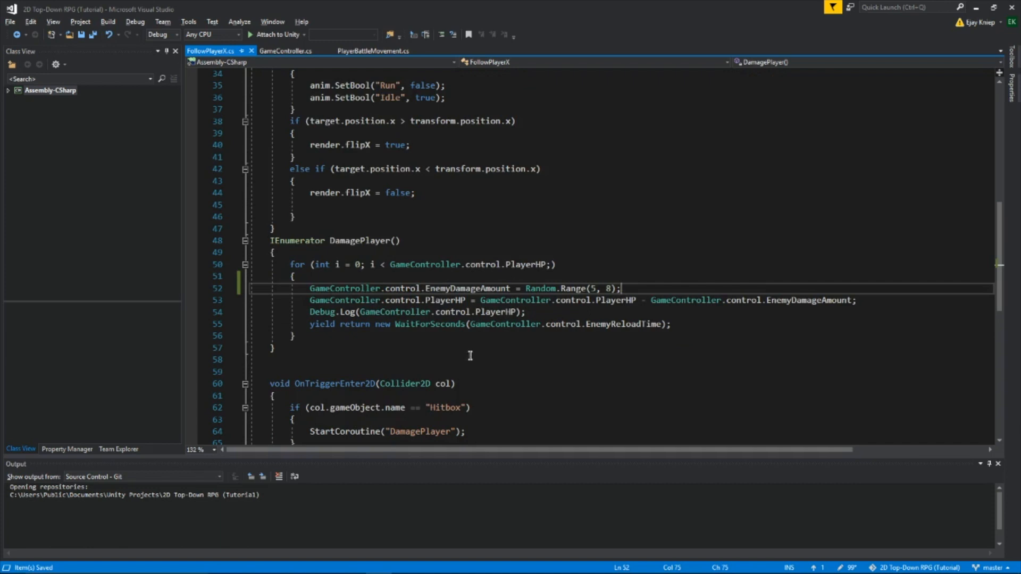
pyautogui.moveTo(534, 347)
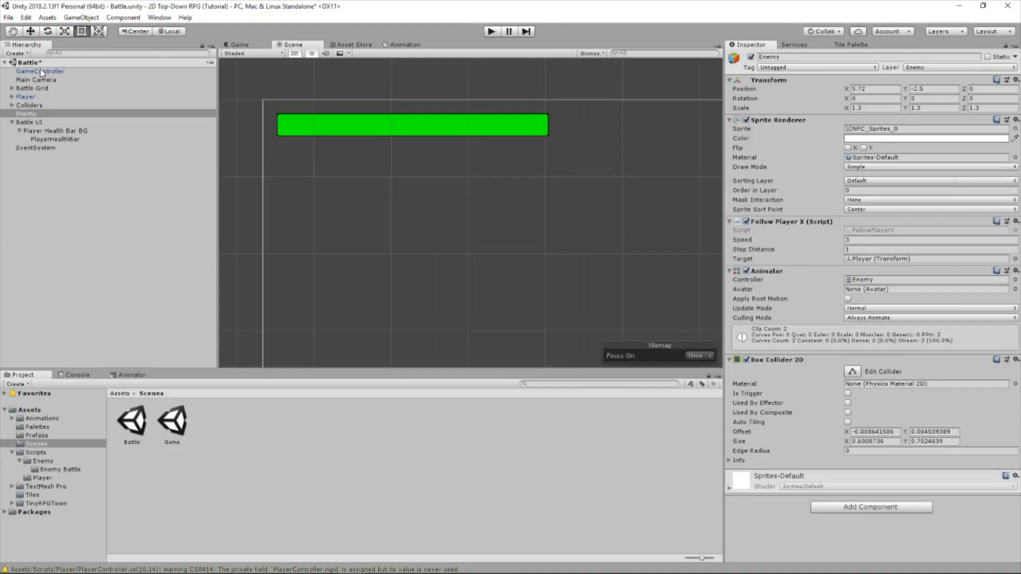
# Link PlayerHealthBar to GameController's health bar fields, apply the prefab, and enter Play mode.
pyautogui.click(35, 71)
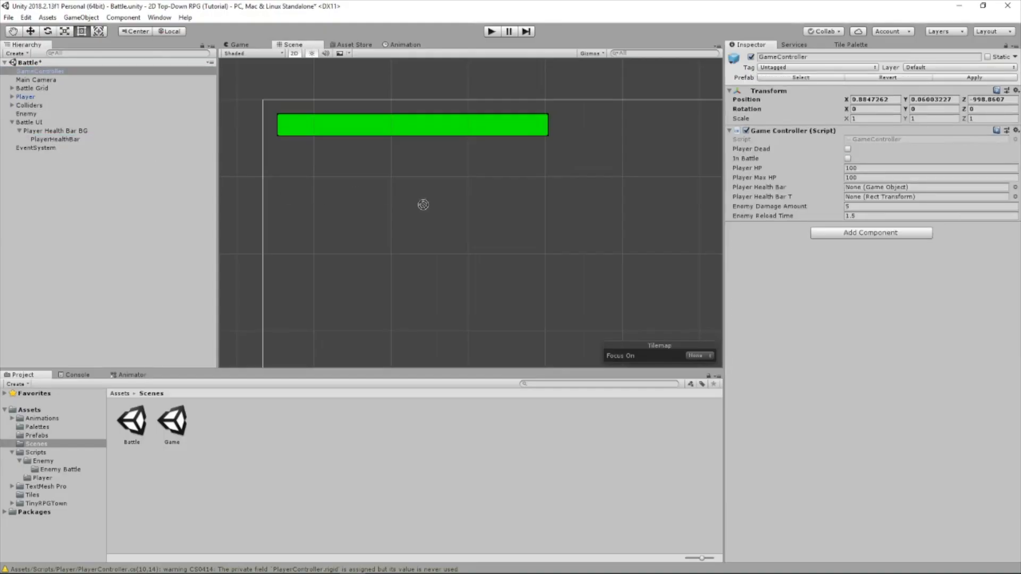
pyautogui.moveTo(55, 139); pyautogui.dragTo(925, 187)
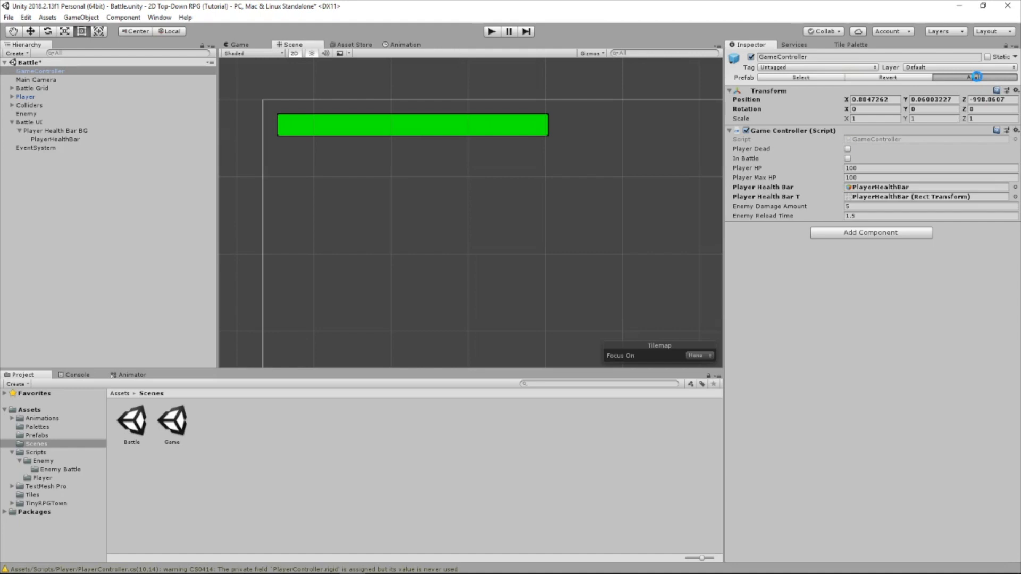
pyautogui.click(492, 31)
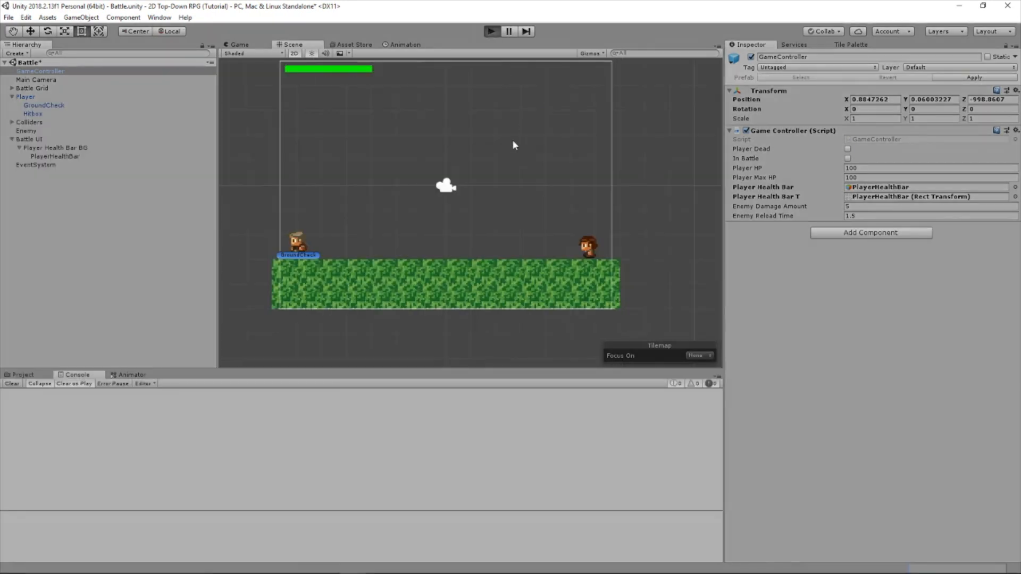
pyautogui.click(491, 31)
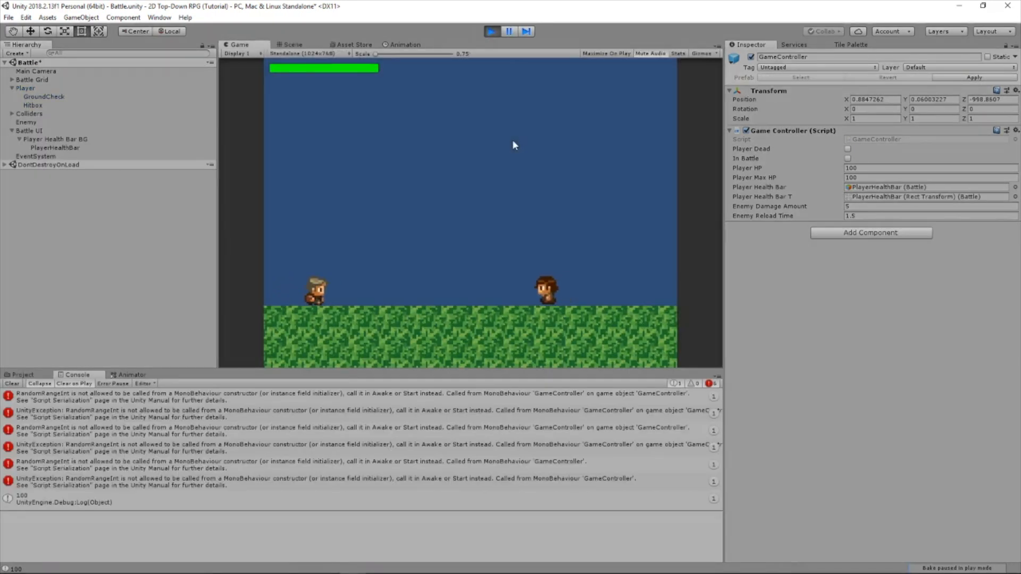